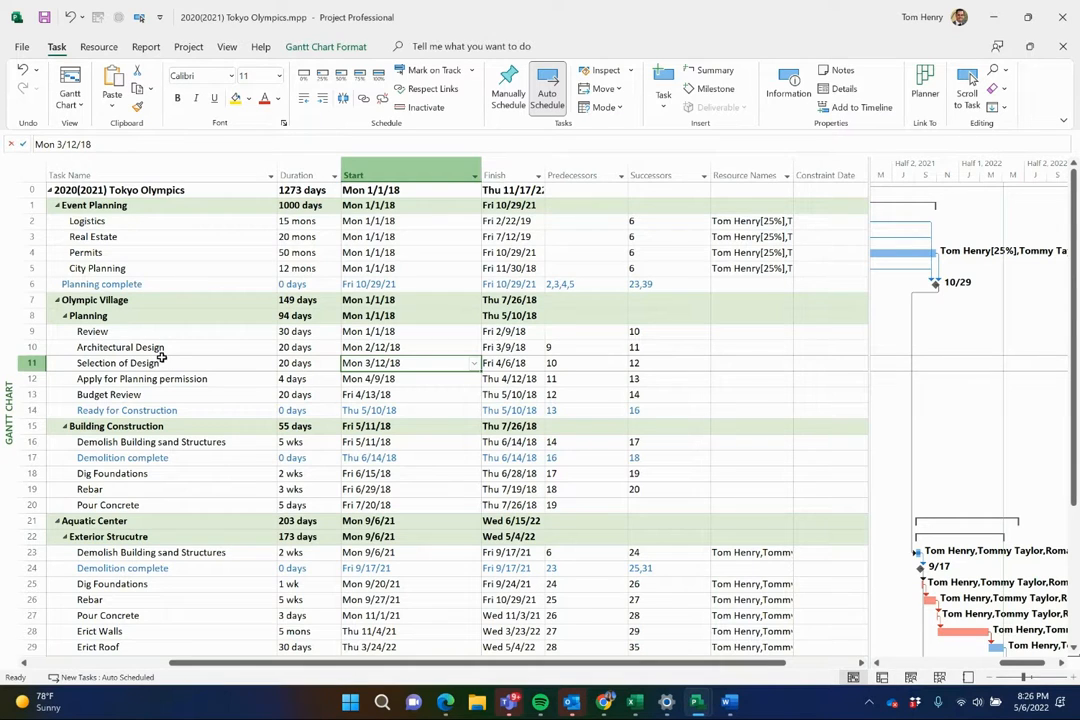
{"action": "mouse_move", "coordinate": [172, 342]}
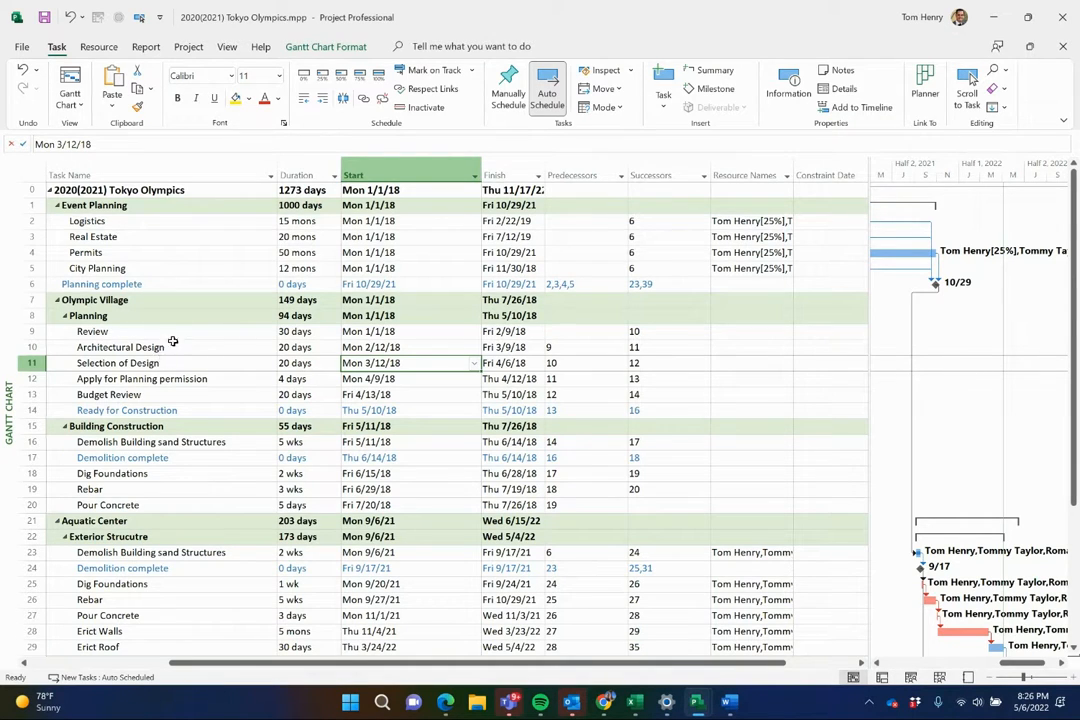
{"action": "mouse_move", "coordinate": [220, 278]}
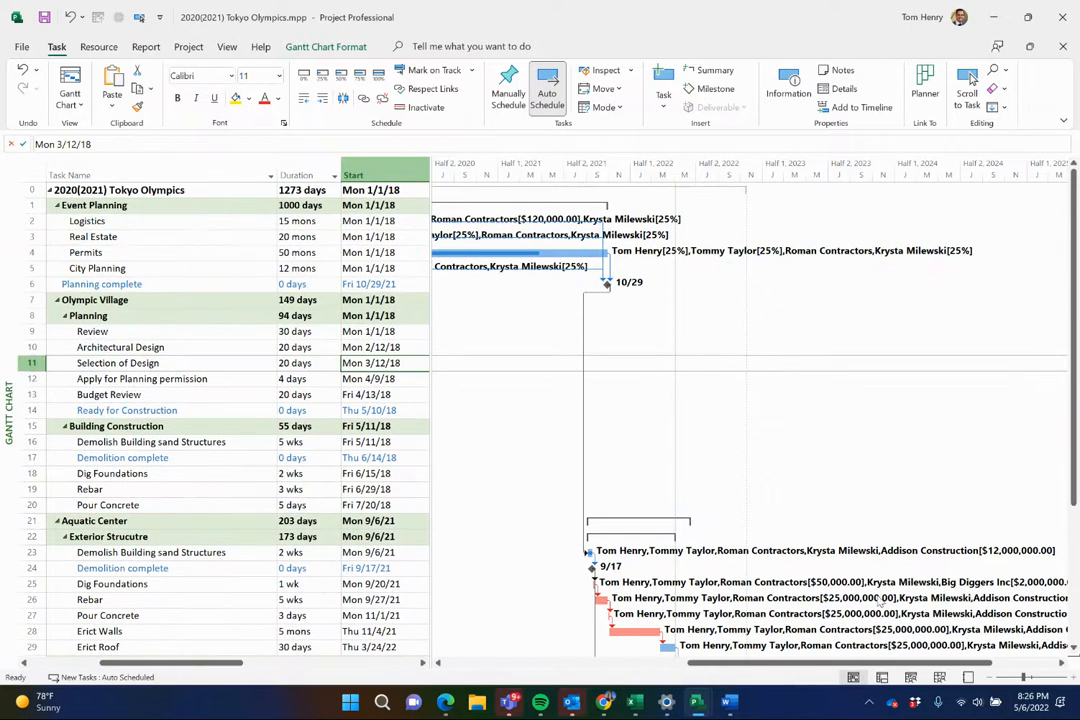
Bring up the Project and then View ribbon commands to reach the project start.
{"action": "left_click", "coordinate": [188, 46]}
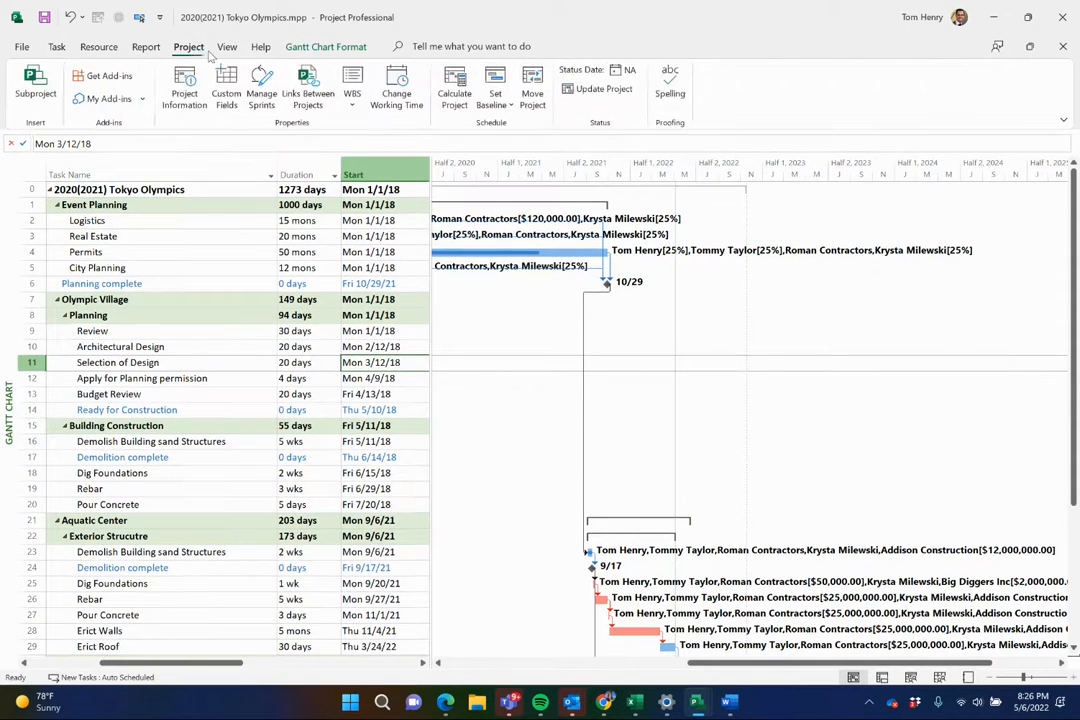
{"action": "left_click", "coordinate": [226, 46]}
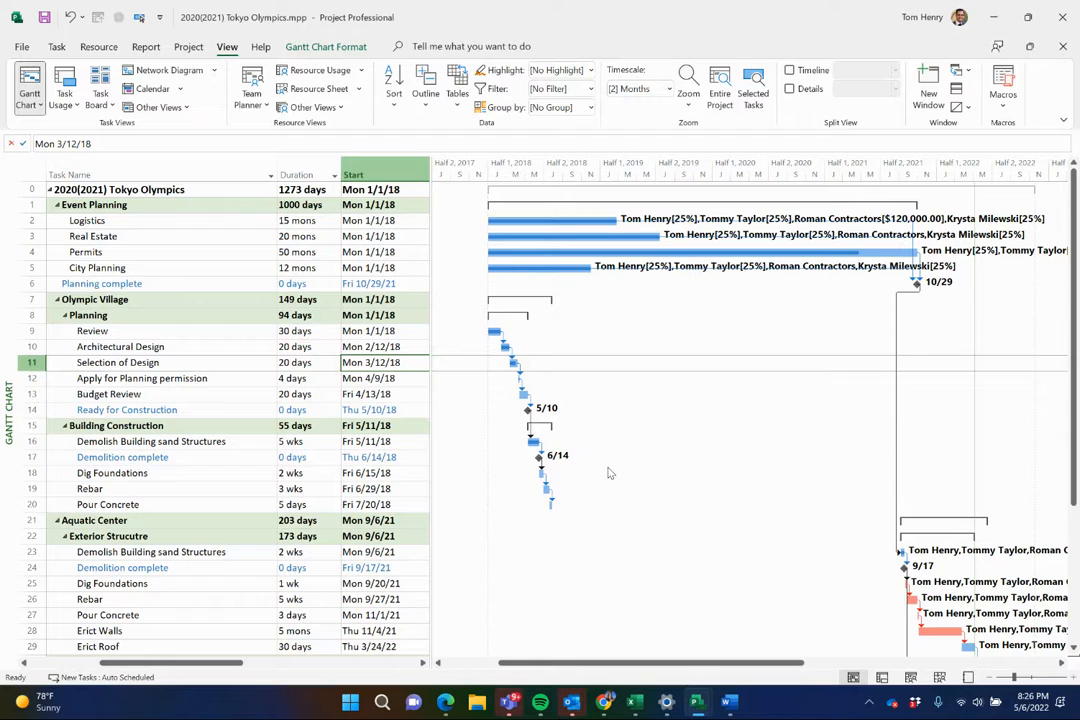
{"action": "mouse_move", "coordinate": [616, 398]}
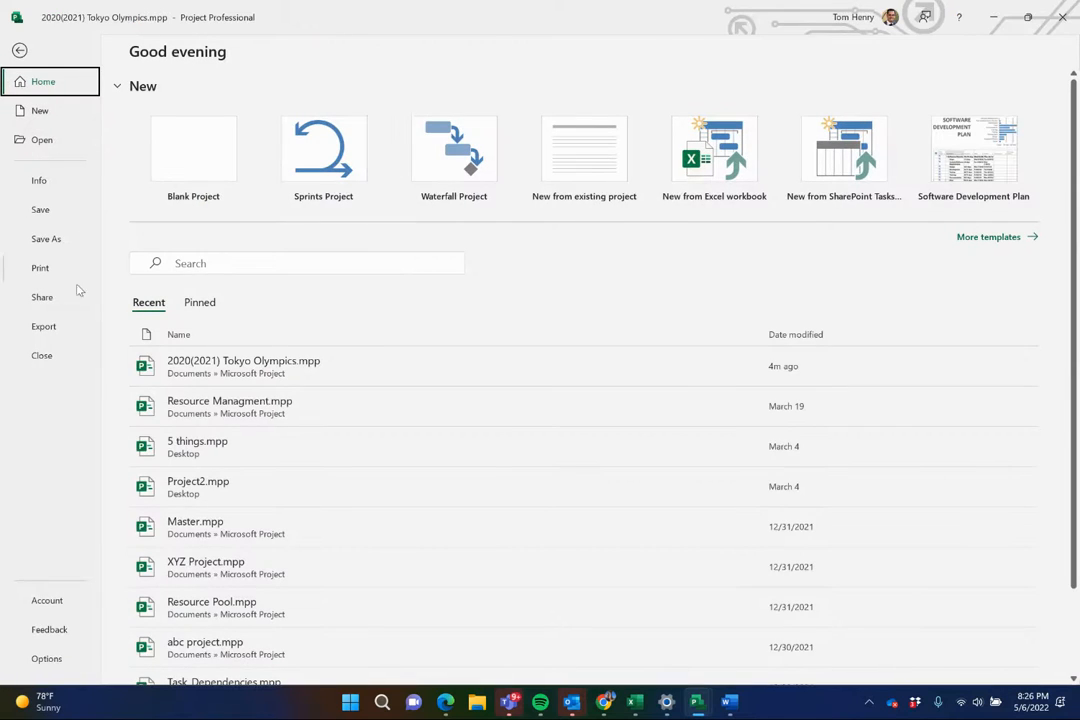
Preview the printout three times, comparing wide and narrow table layouts with Gantt bars.
{"action": "left_click", "coordinate": [40, 268]}
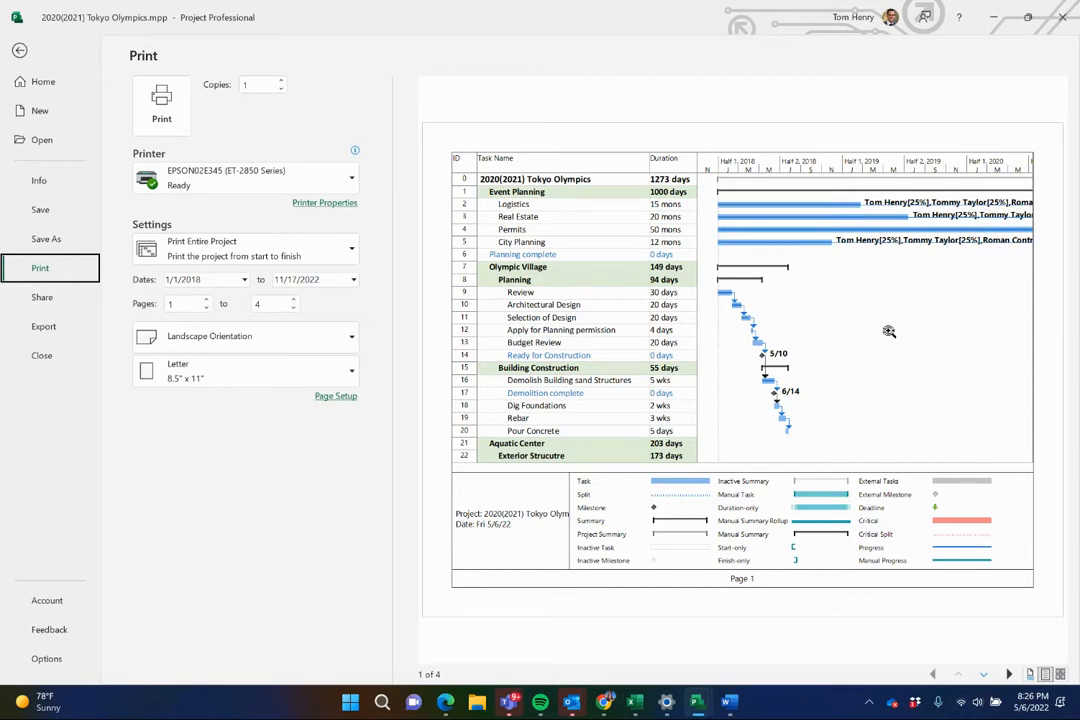
{"action": "mouse_move", "coordinate": [640, 264]}
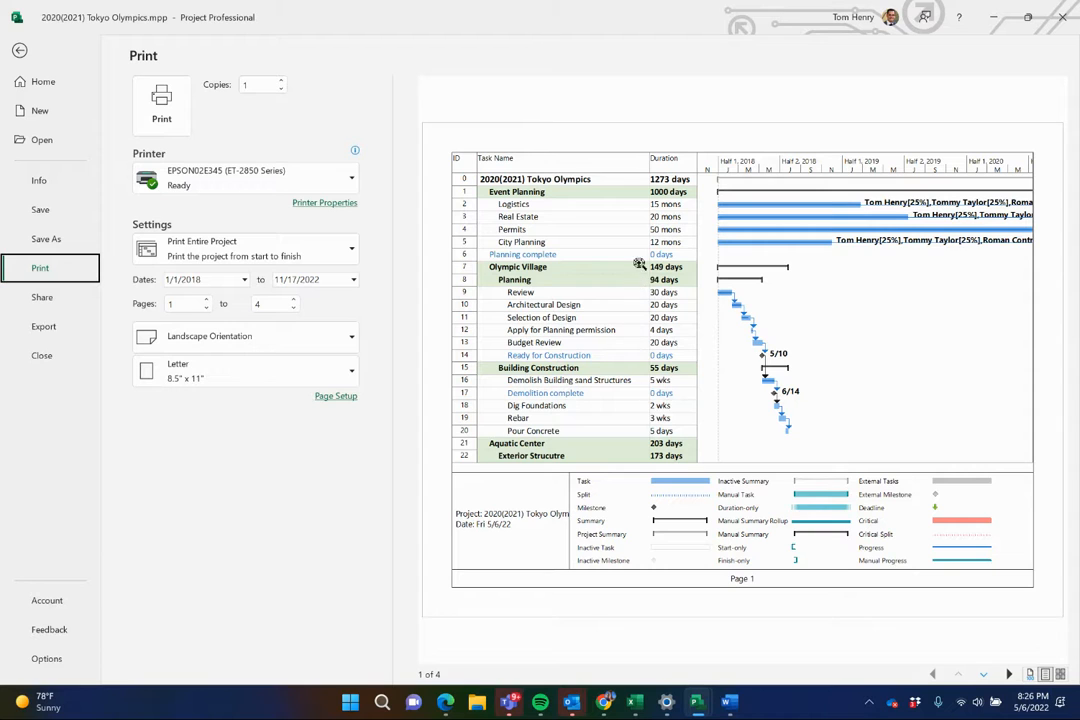
{"action": "mouse_move", "coordinate": [678, 370]}
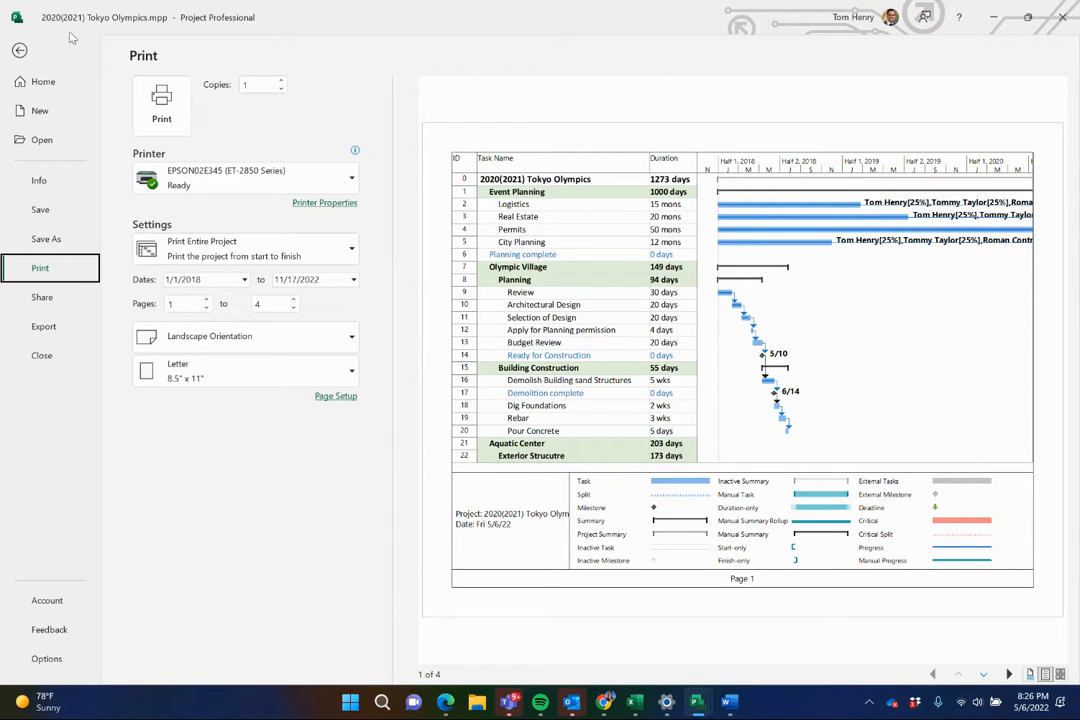
{"action": "left_click", "coordinate": [20, 50]}
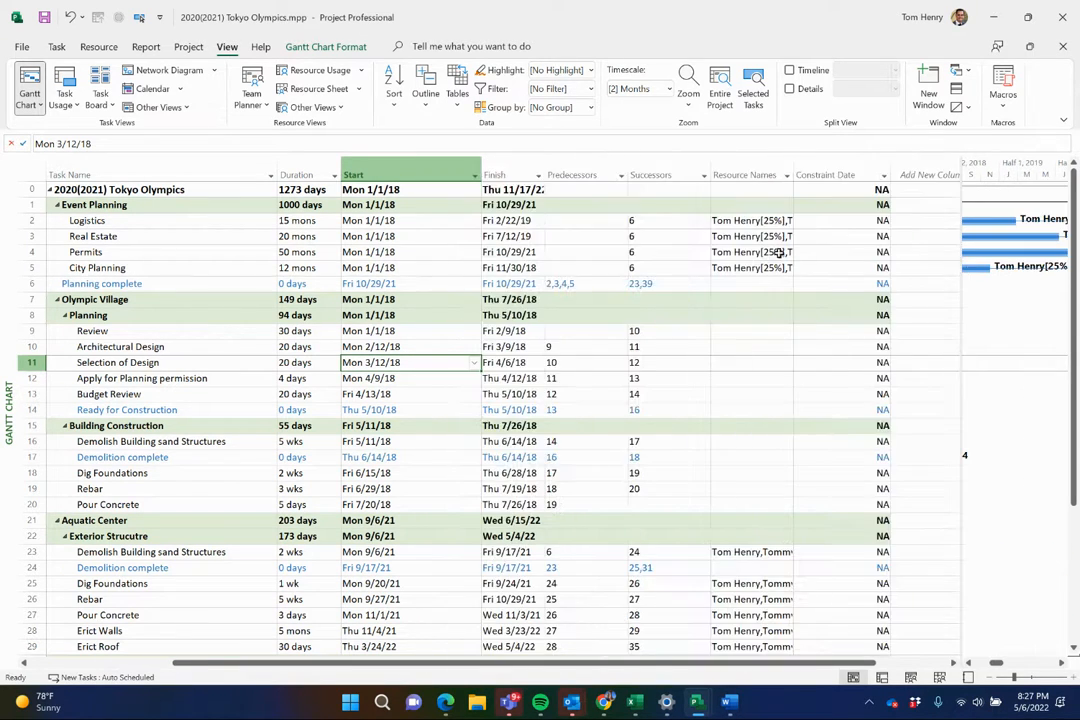
{"action": "left_click", "coordinate": [20, 46]}
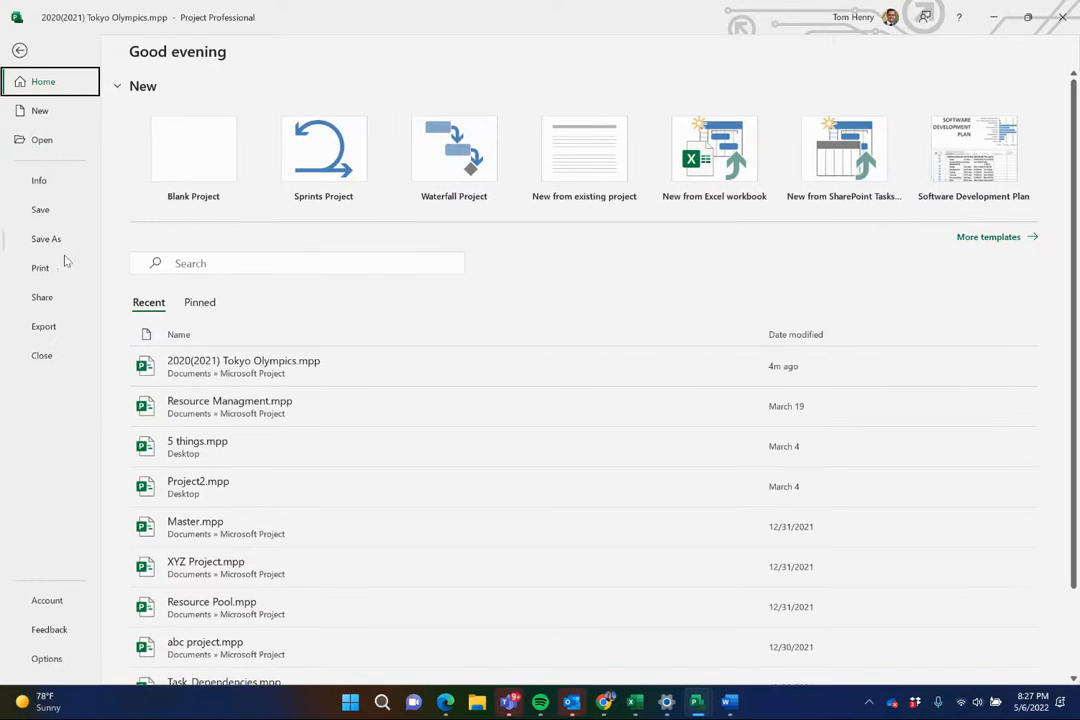
{"action": "left_click", "coordinate": [40, 268]}
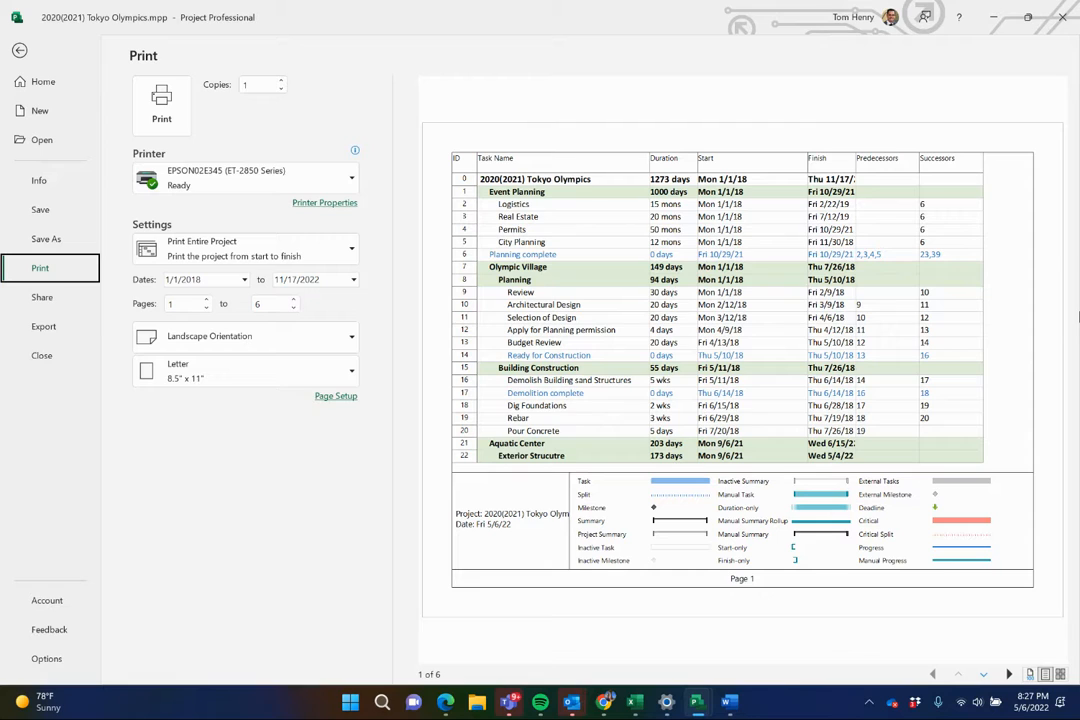
{"action": "mouse_move", "coordinate": [856, 300]}
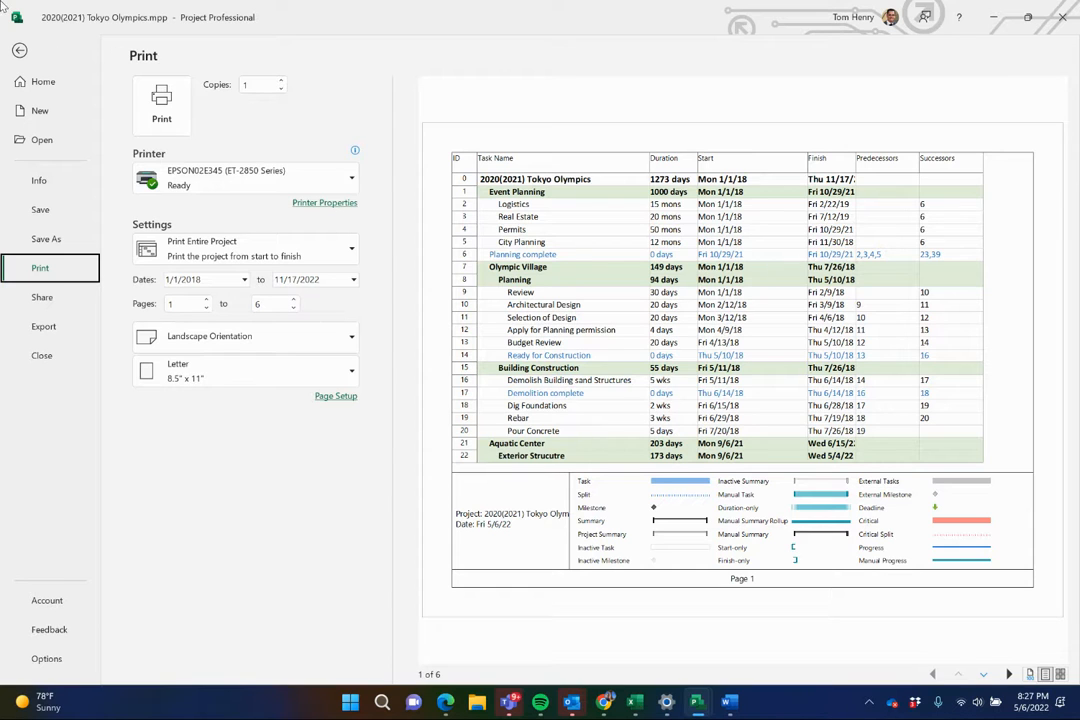
{"action": "left_click", "coordinate": [20, 50]}
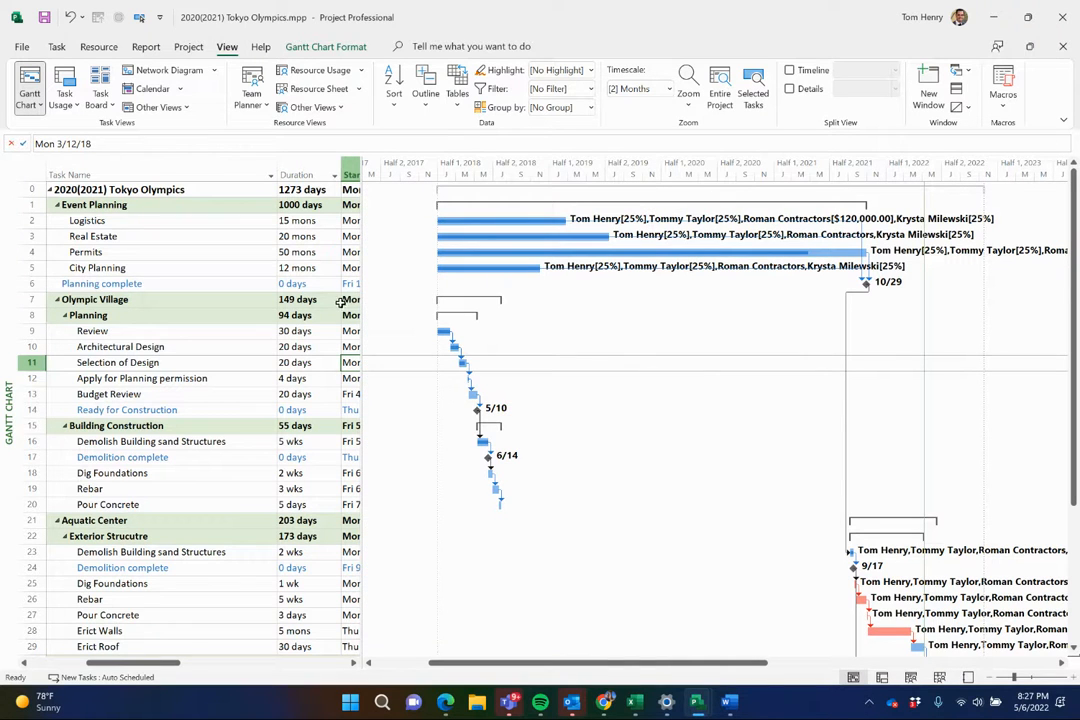
{"action": "left_click", "coordinate": [20, 46]}
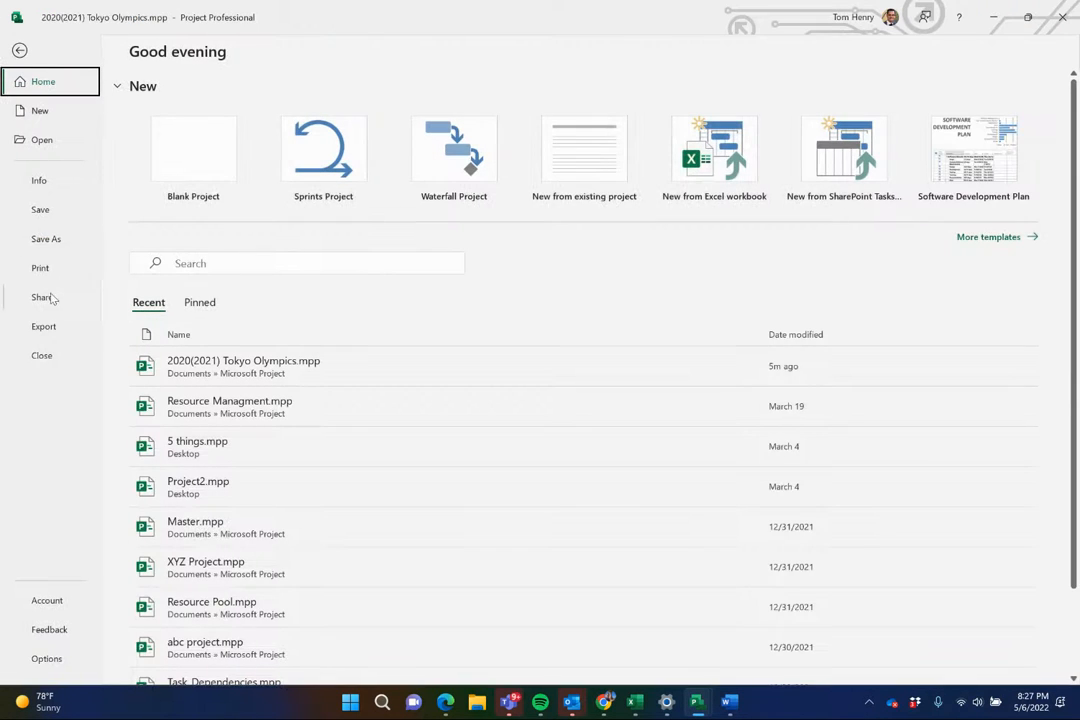
{"action": "left_click", "coordinate": [40, 268]}
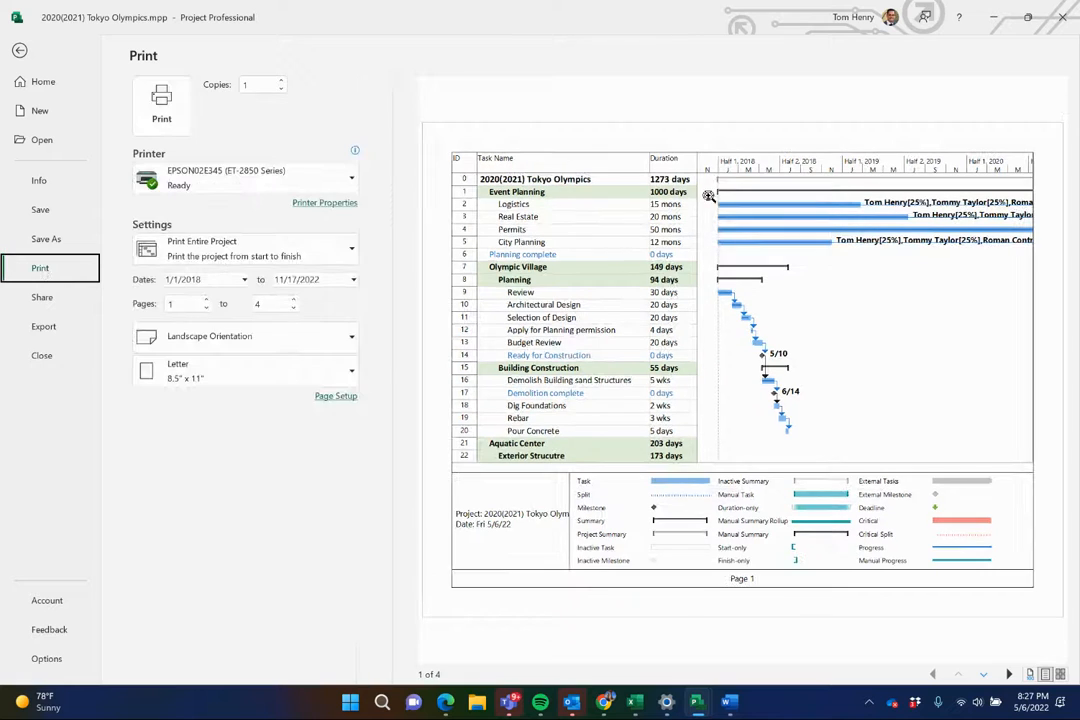
{"action": "mouse_move", "coordinate": [756, 272]}
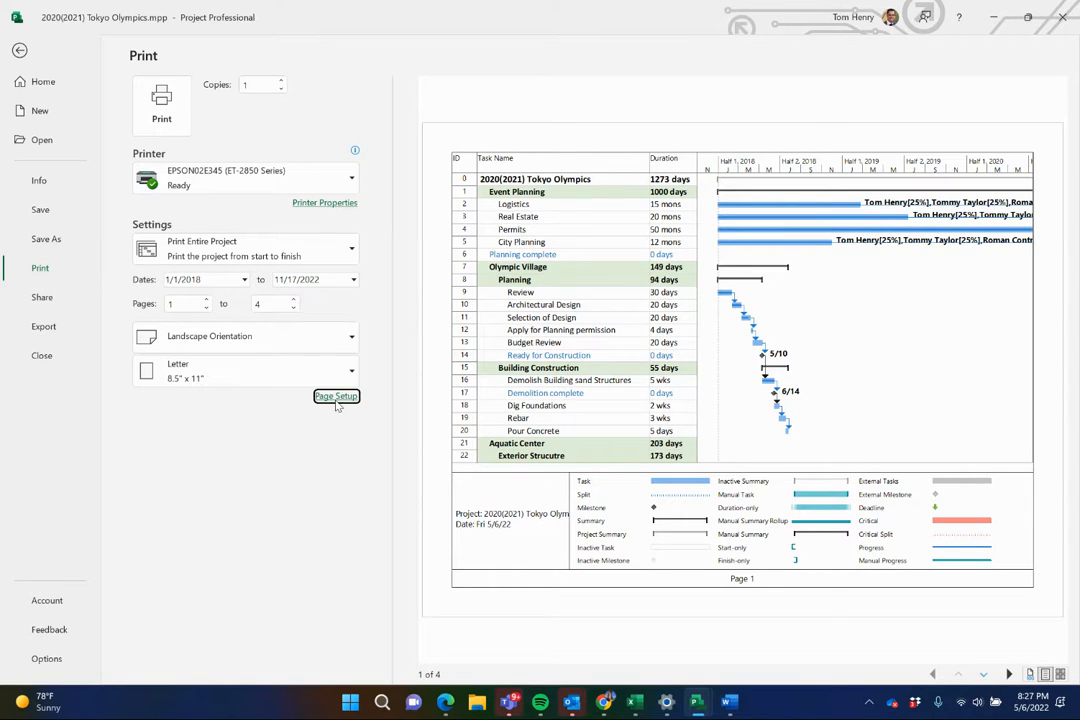
Set Legend on to None in Page Setup so the legend stays off printed pages.
{"action": "left_click", "coordinate": [336, 396]}
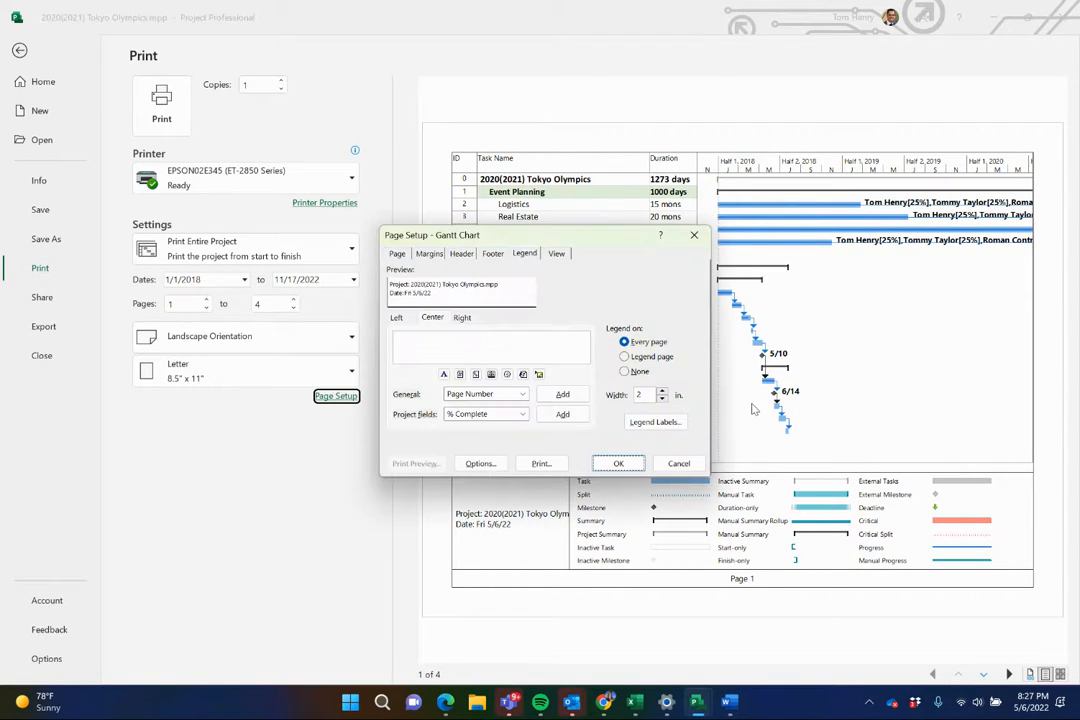
{"action": "left_click", "coordinate": [624, 356]}
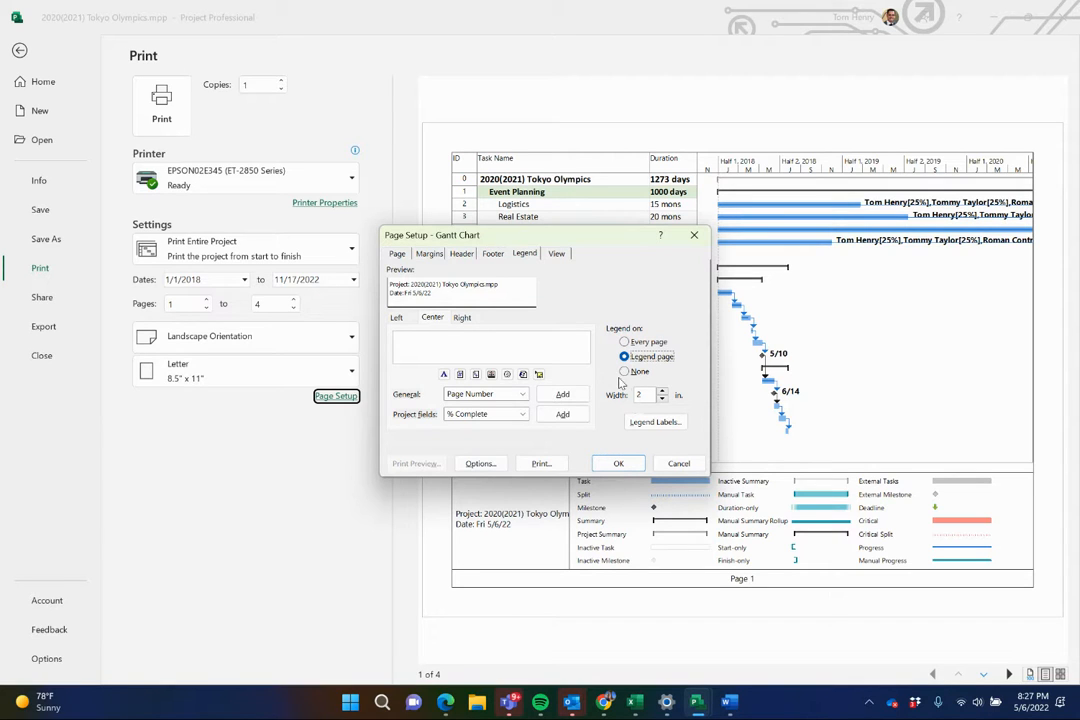
{"action": "left_click", "coordinate": [624, 370]}
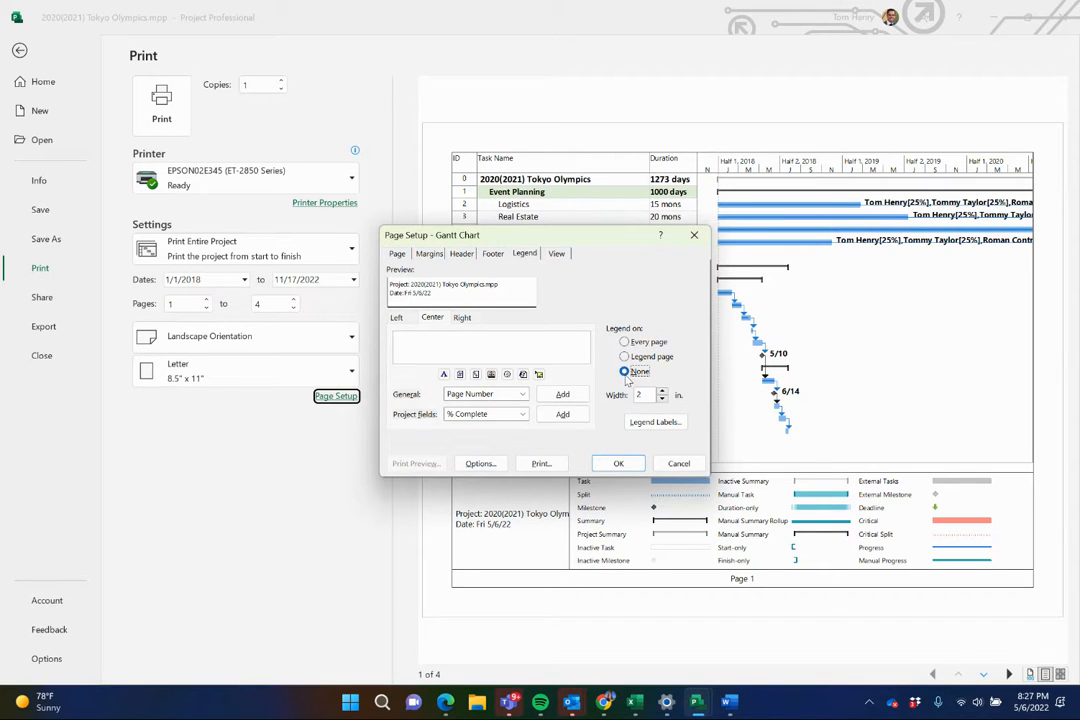
{"action": "left_click", "coordinate": [618, 464]}
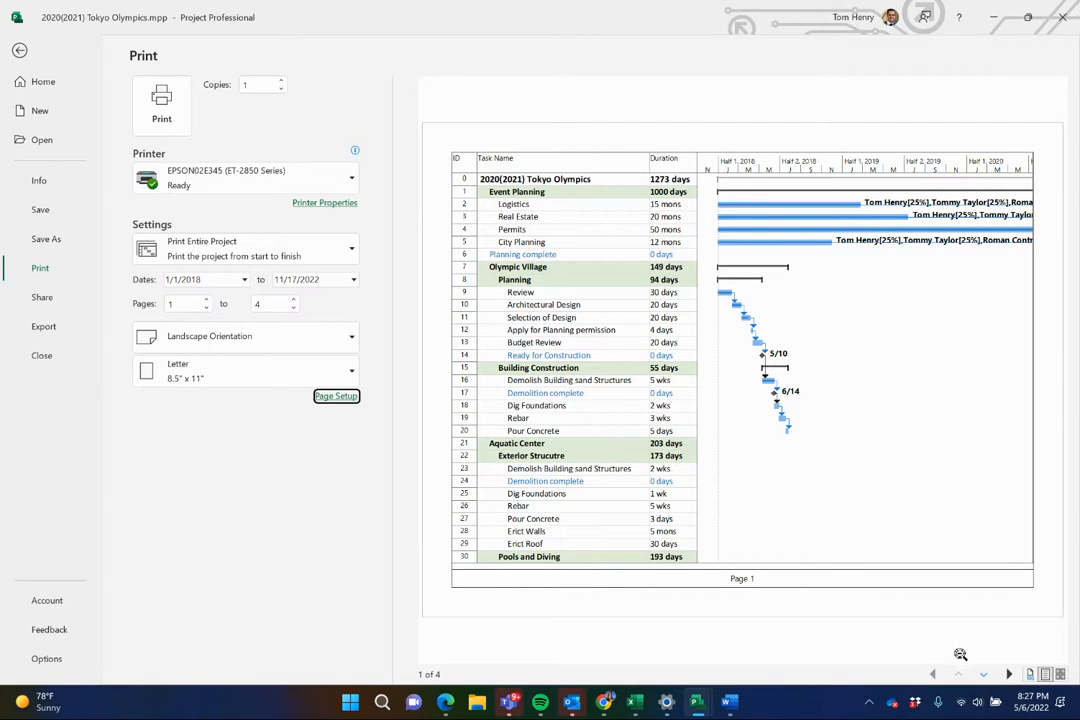
Page forward to the last preview page and back to the first, then return to the schedule.
{"action": "left_click", "coordinate": [1008, 674]}
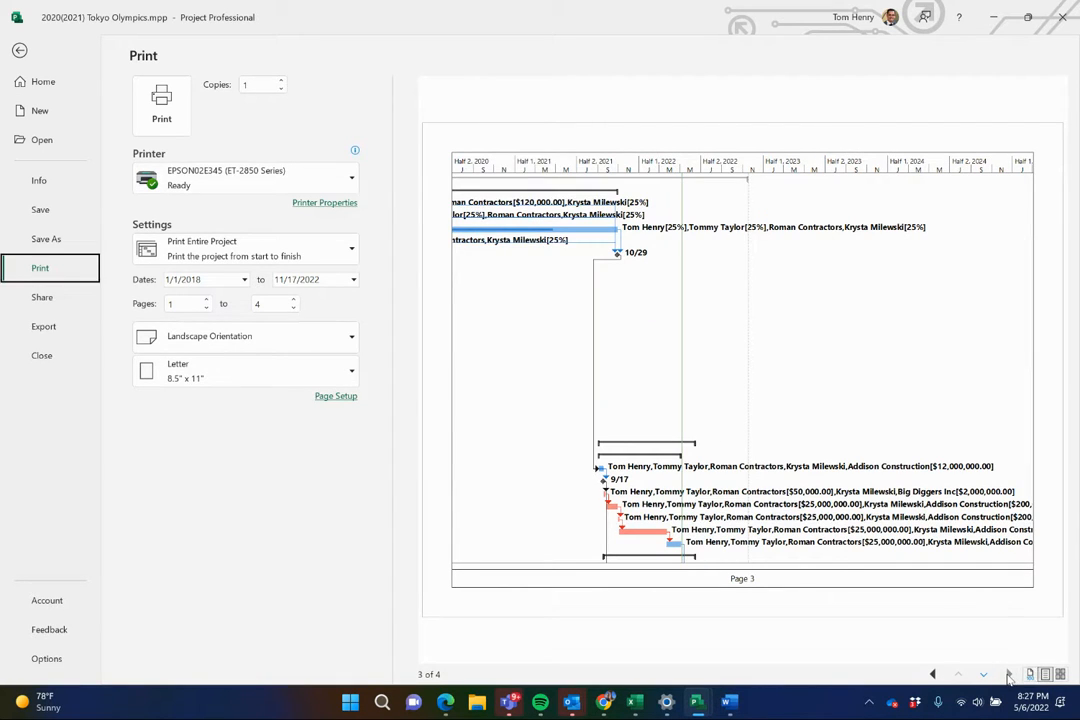
{"action": "left_click", "coordinate": [1008, 672]}
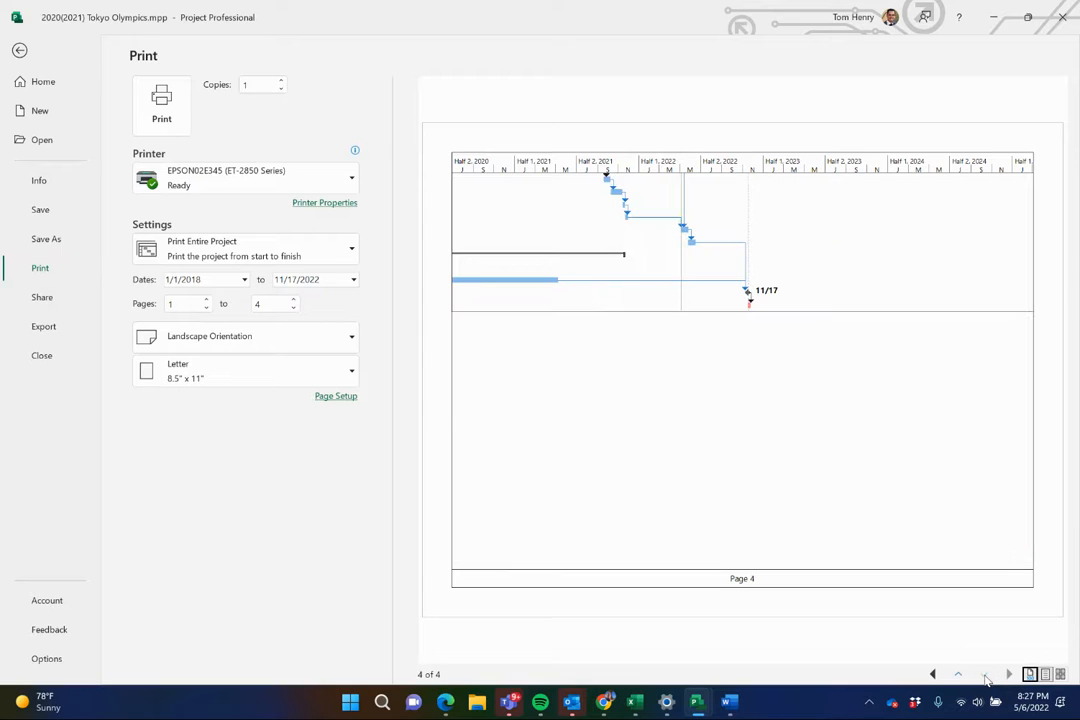
{"action": "mouse_move", "coordinate": [920, 678]}
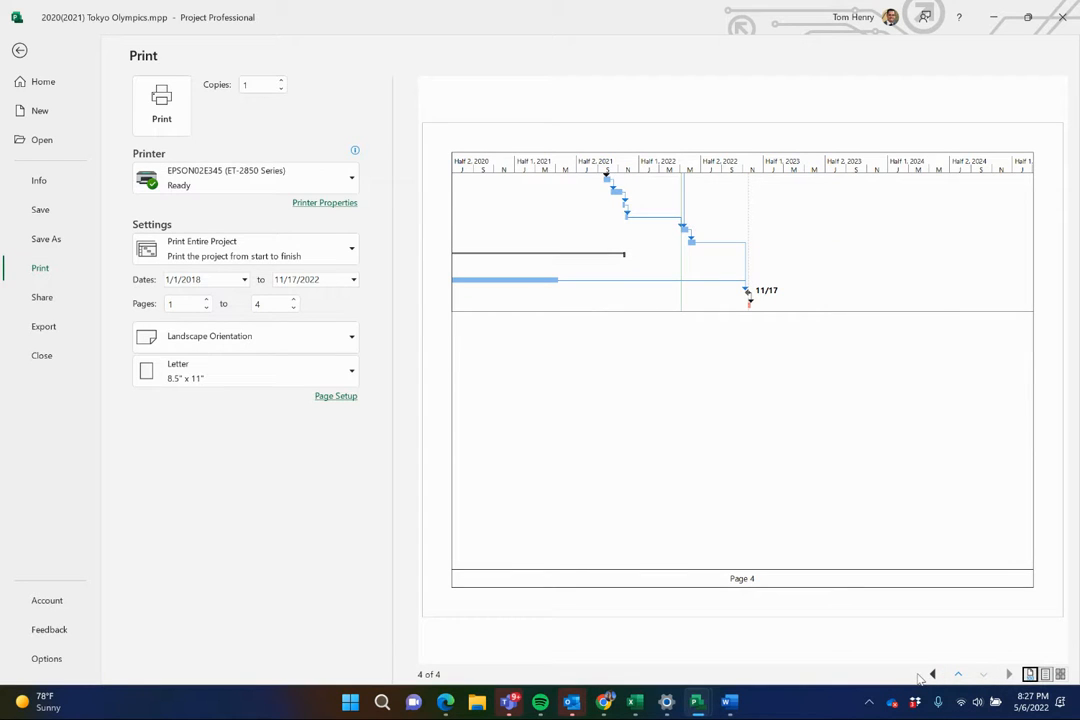
{"action": "left_click", "coordinate": [930, 672]}
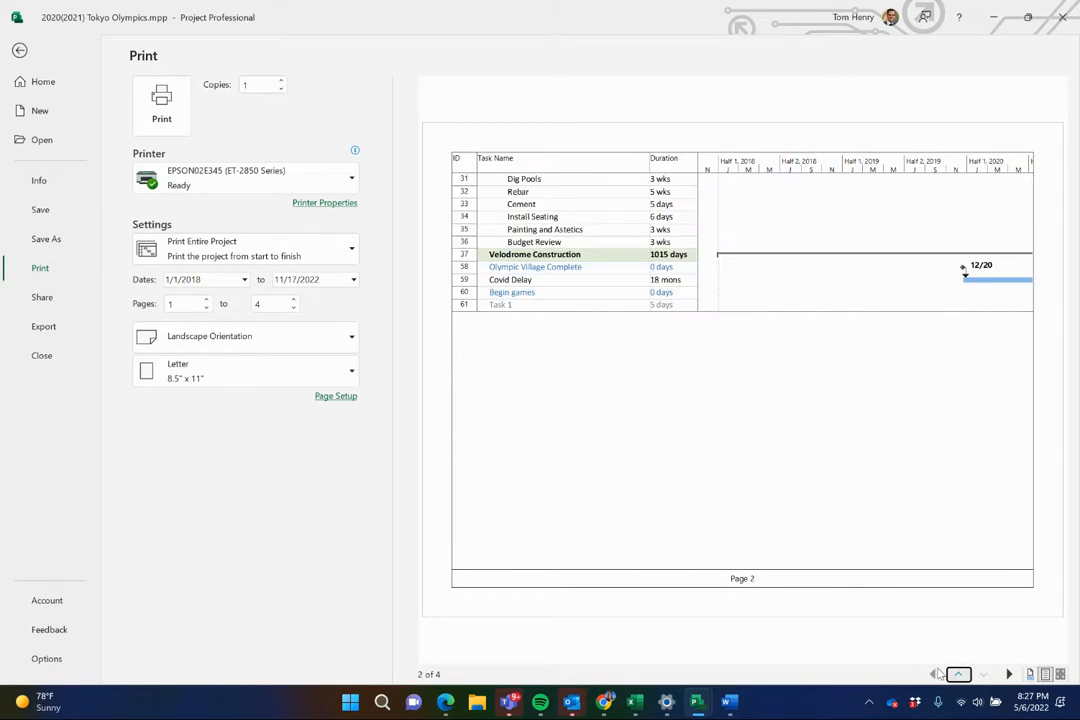
{"action": "left_click", "coordinate": [932, 672]}
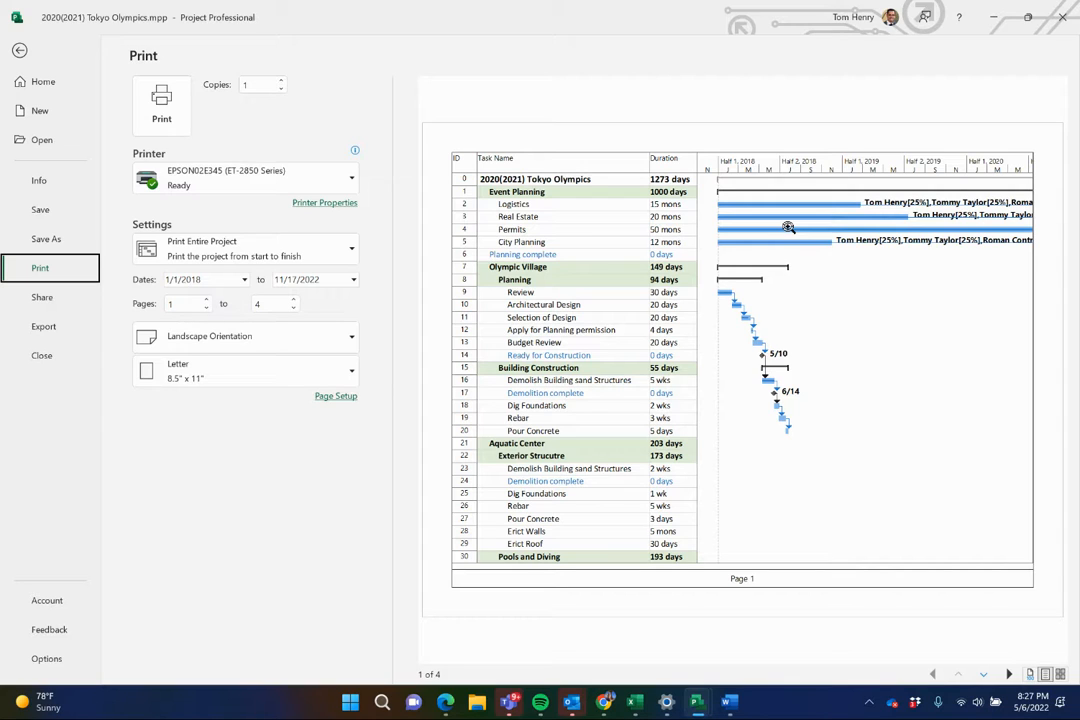
{"action": "mouse_move", "coordinate": [360, 410]}
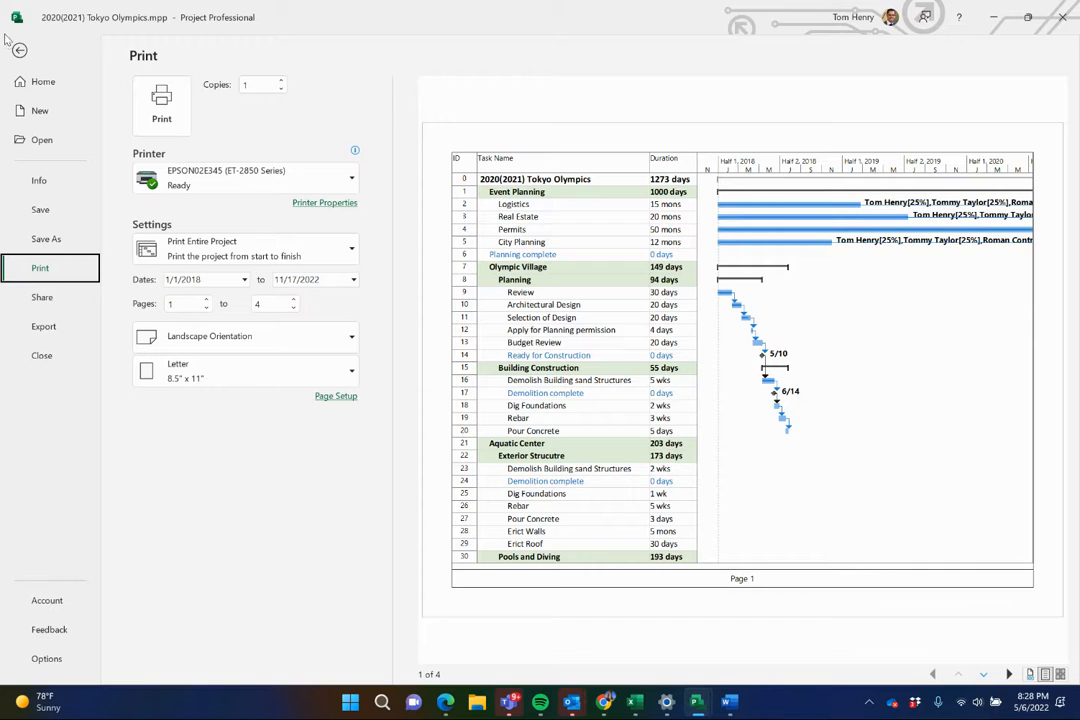
{"action": "left_click", "coordinate": [18, 50]}
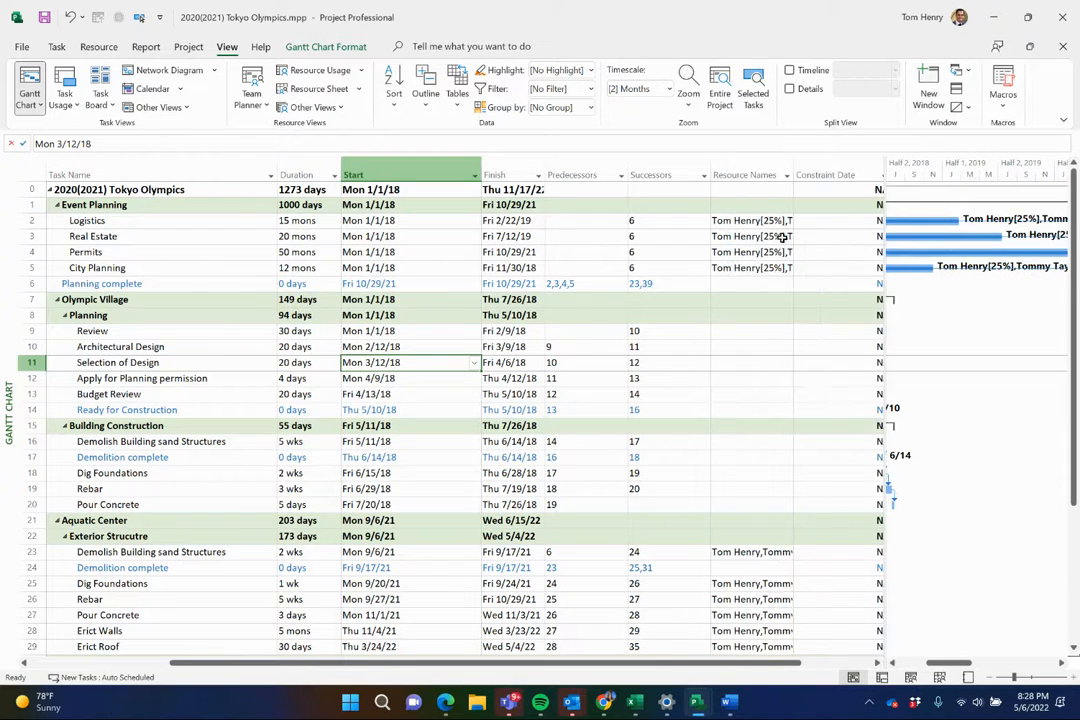
Apply the Using Resource... filter from the View tab's Filter list to the task list.
{"action": "left_click", "coordinate": [750, 252]}
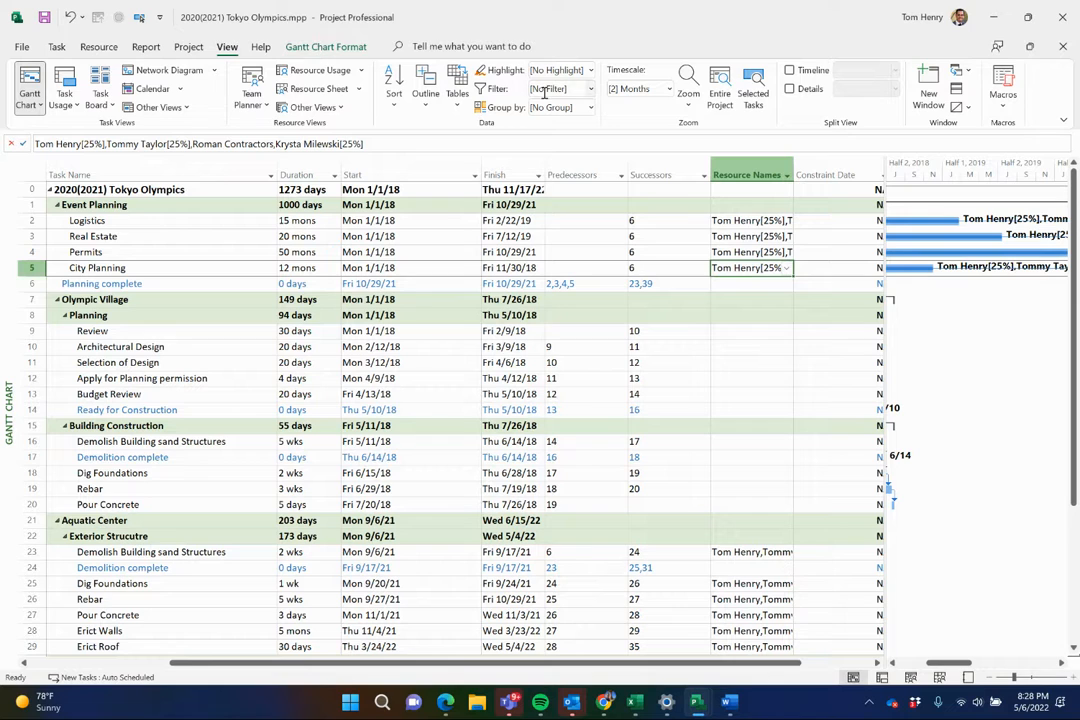
{"action": "left_click", "coordinate": [588, 88]}
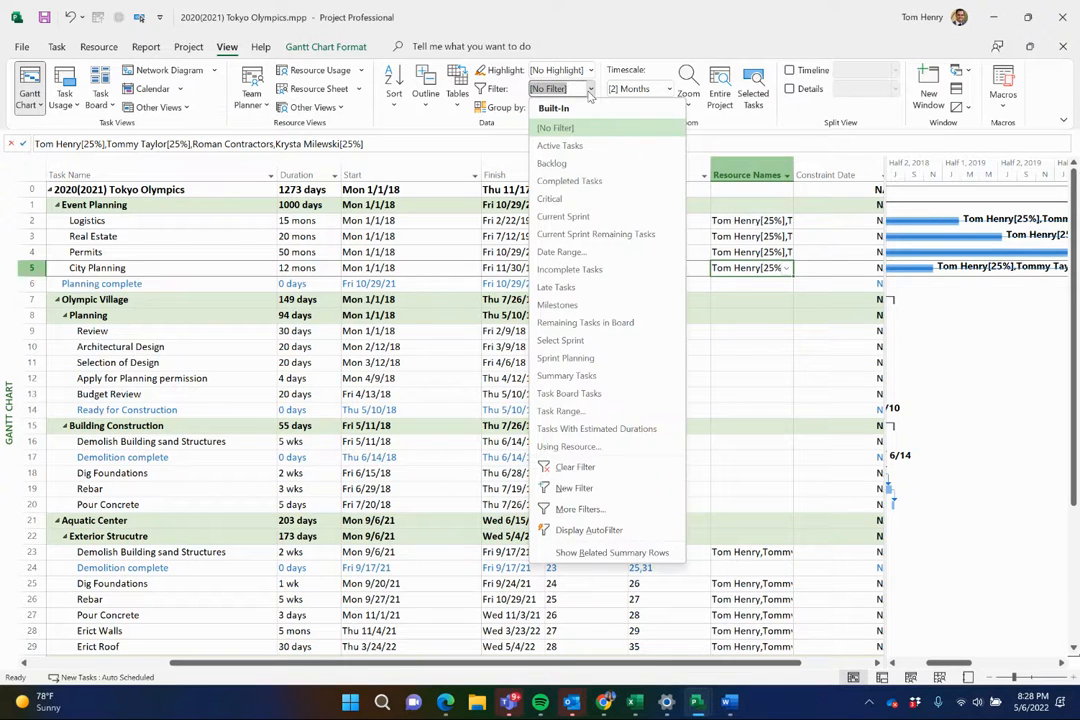
{"action": "left_click", "coordinate": [568, 446]}
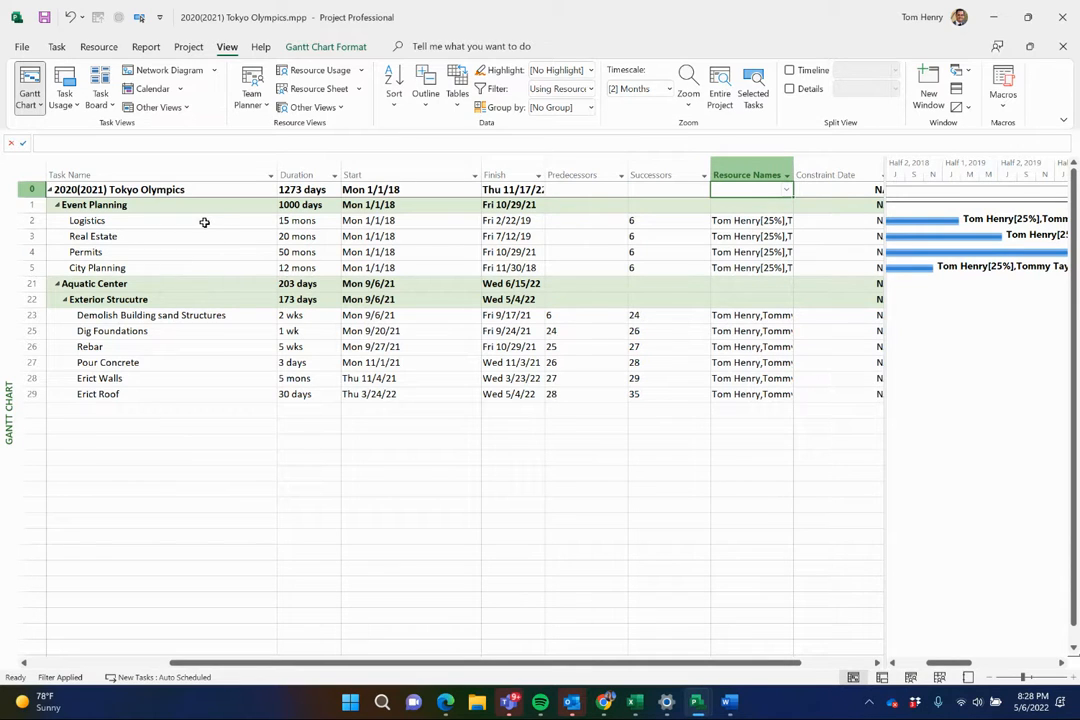
{"action": "mouse_move", "coordinate": [218, 220]}
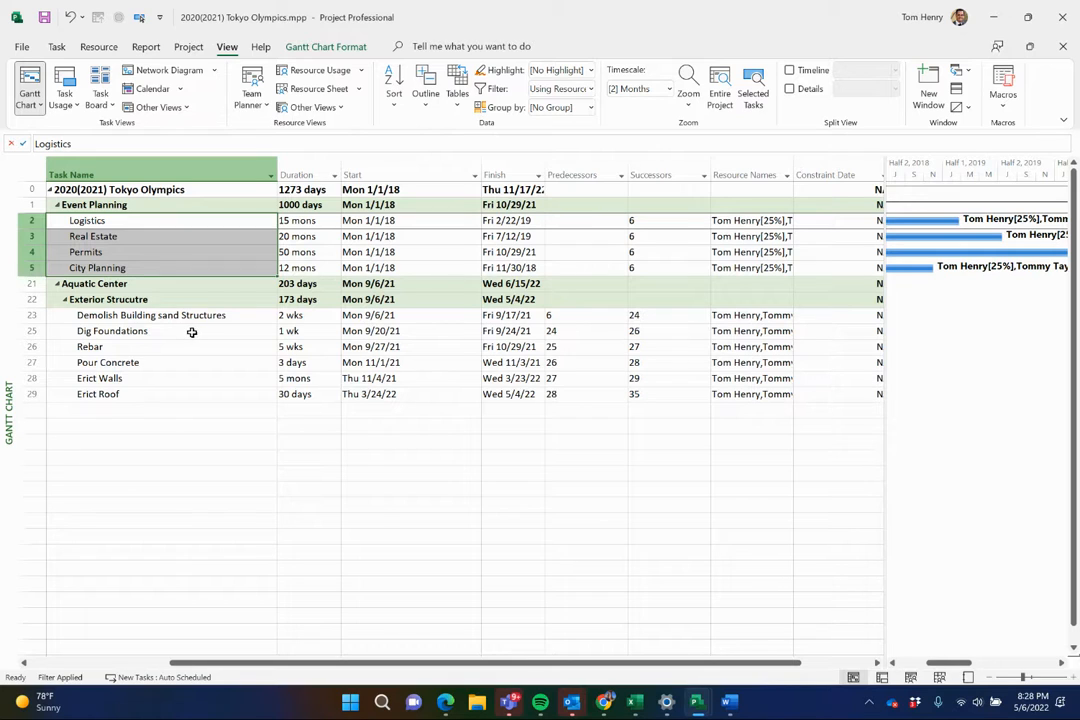
Drag across the four Event Planning task cells and dismiss the invalid selection warning.
{"action": "left_click", "coordinate": [152, 314]}
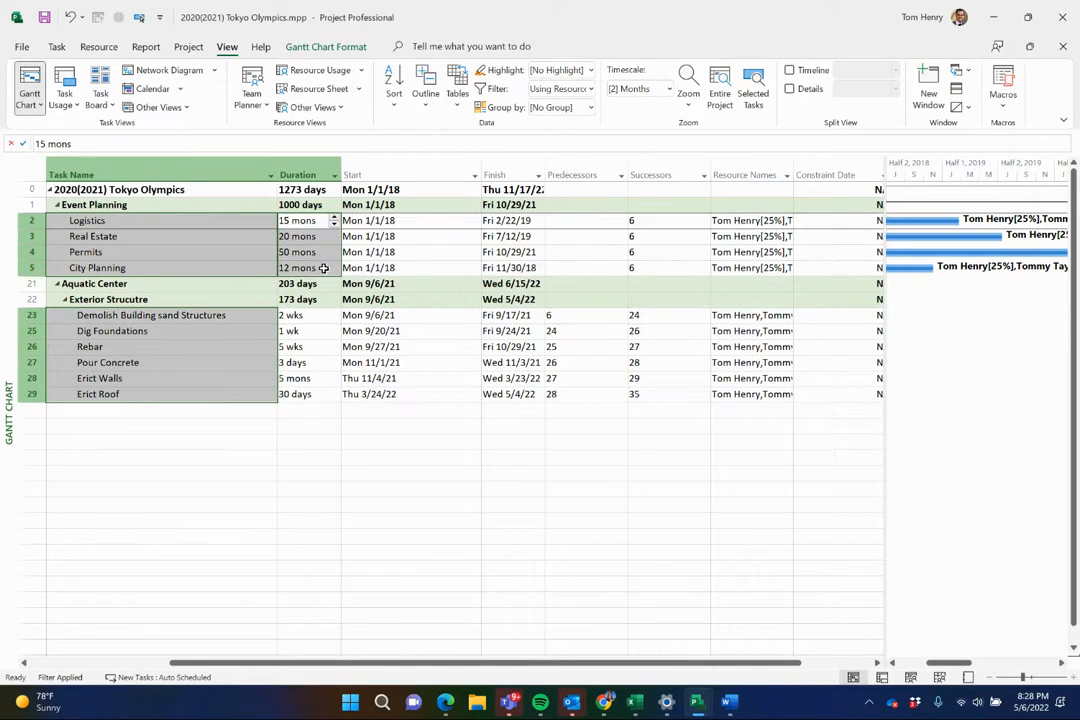
{"action": "left_click", "coordinate": [304, 316]}
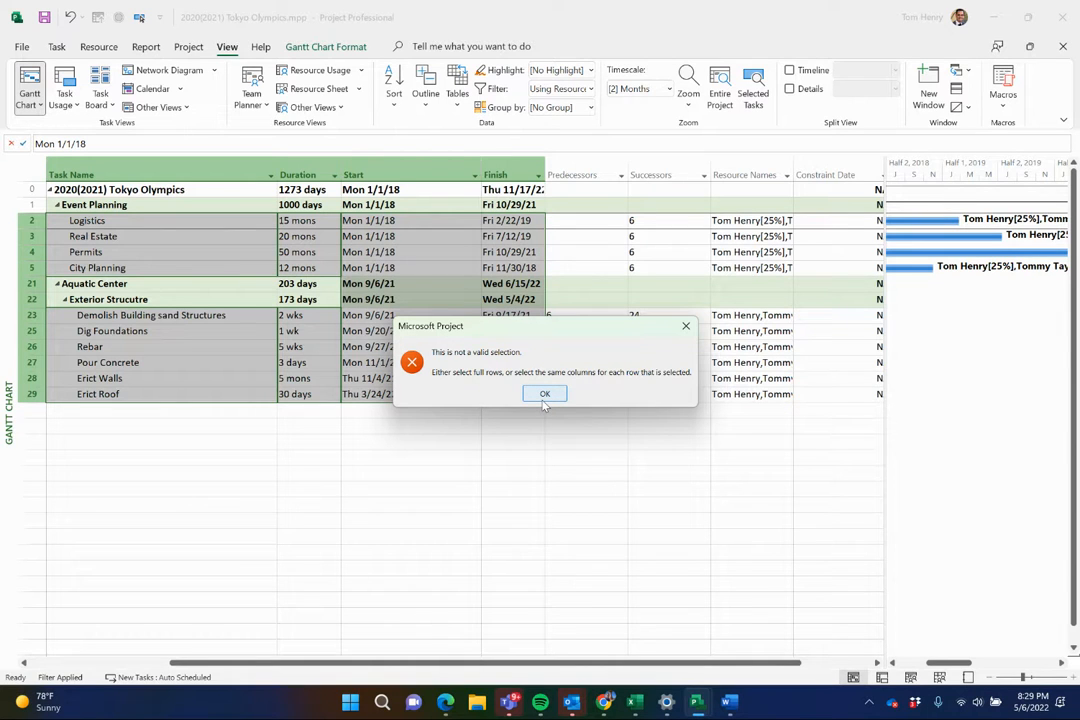
{"action": "left_click", "coordinate": [544, 392]}
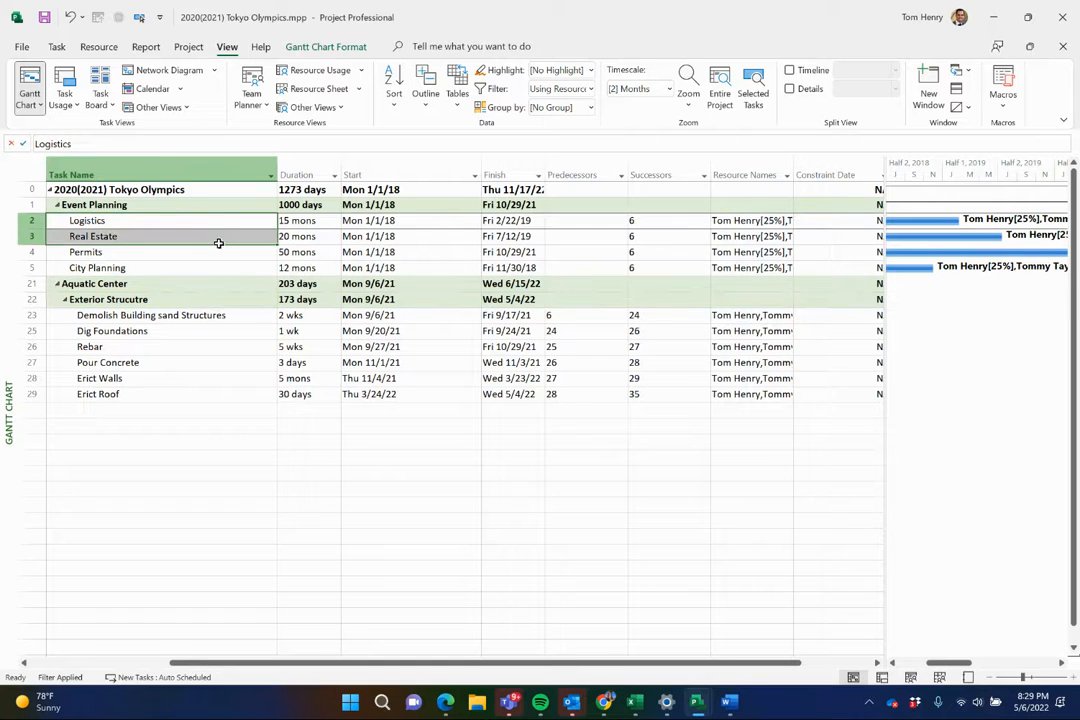
Select the full rows from Logistics through the four planning tasks by their row headers.
{"action": "left_click", "coordinate": [92, 236]}
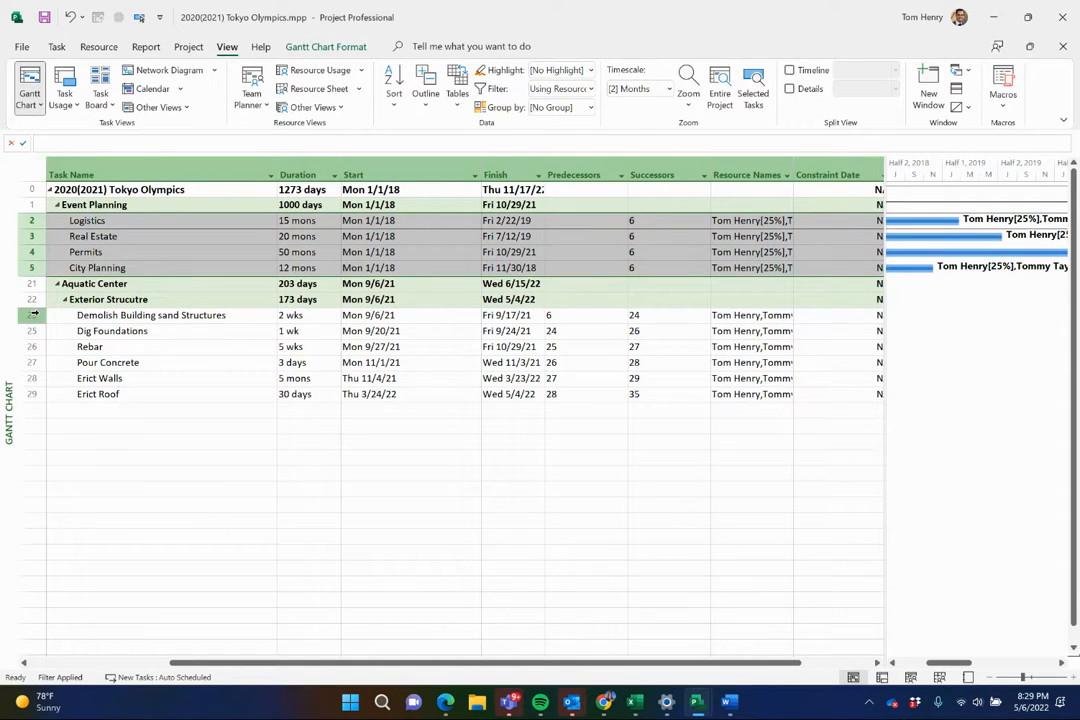
{"action": "left_click", "coordinate": [150, 314]}
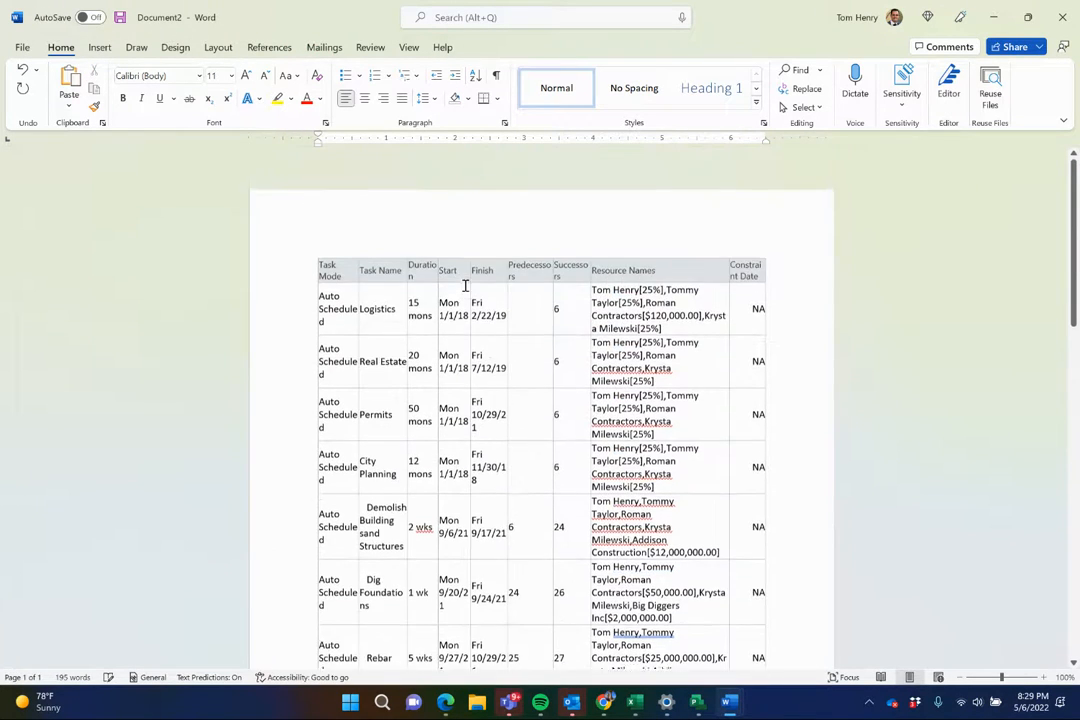
Review and clear the oversized pasted table, then return to the project schedule window.
{"action": "scroll", "scroll_direction": "down", "scroll_amount": 3}
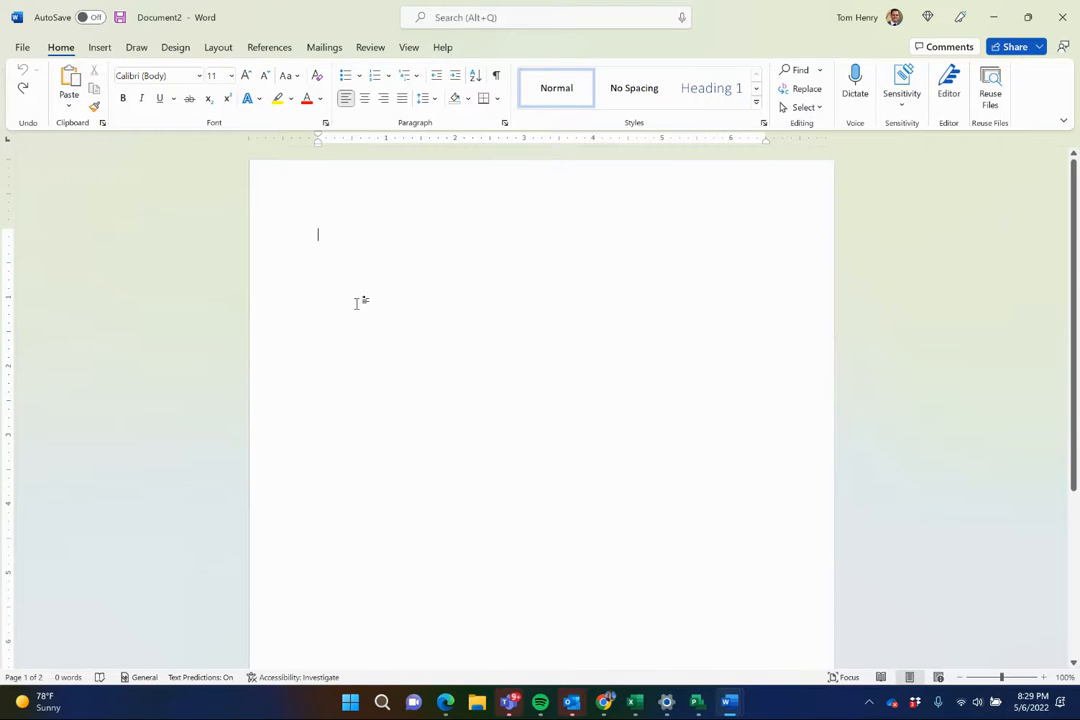
{"action": "key", "text": "alt+tab"}
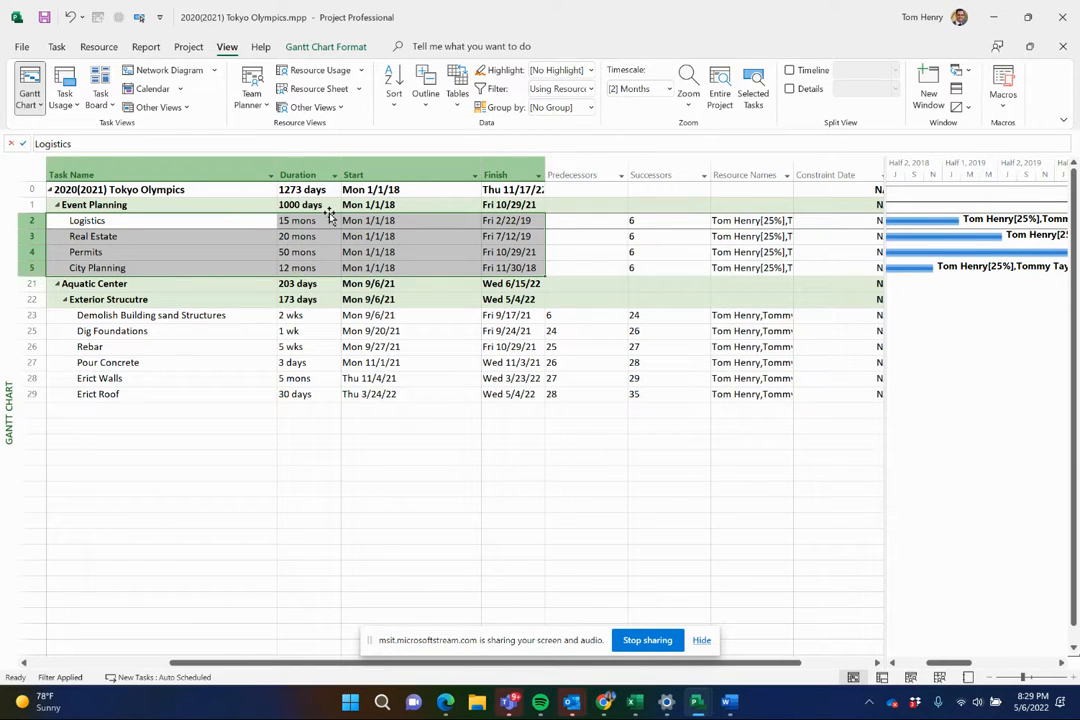
{"action": "mouse_move", "coordinate": [56, 316]}
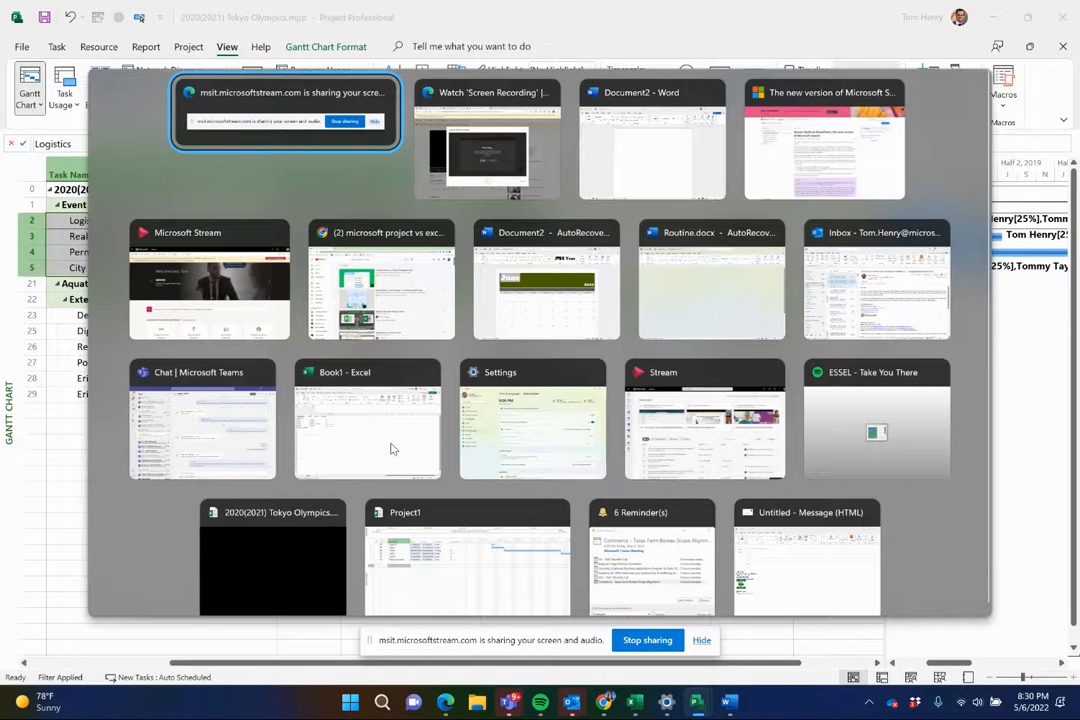
Paste the four Event Planning tasks into Document2 as a table with Ctrl+V.
{"action": "left_click", "coordinate": [652, 140]}
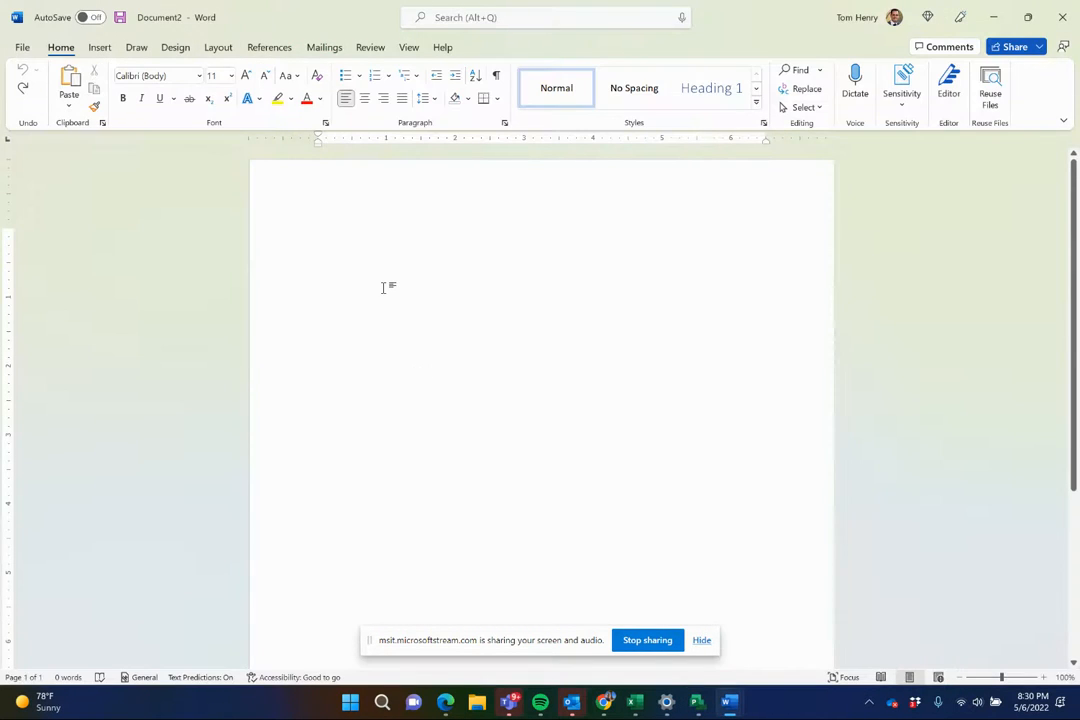
{"action": "key", "text": "ctrl+v"}
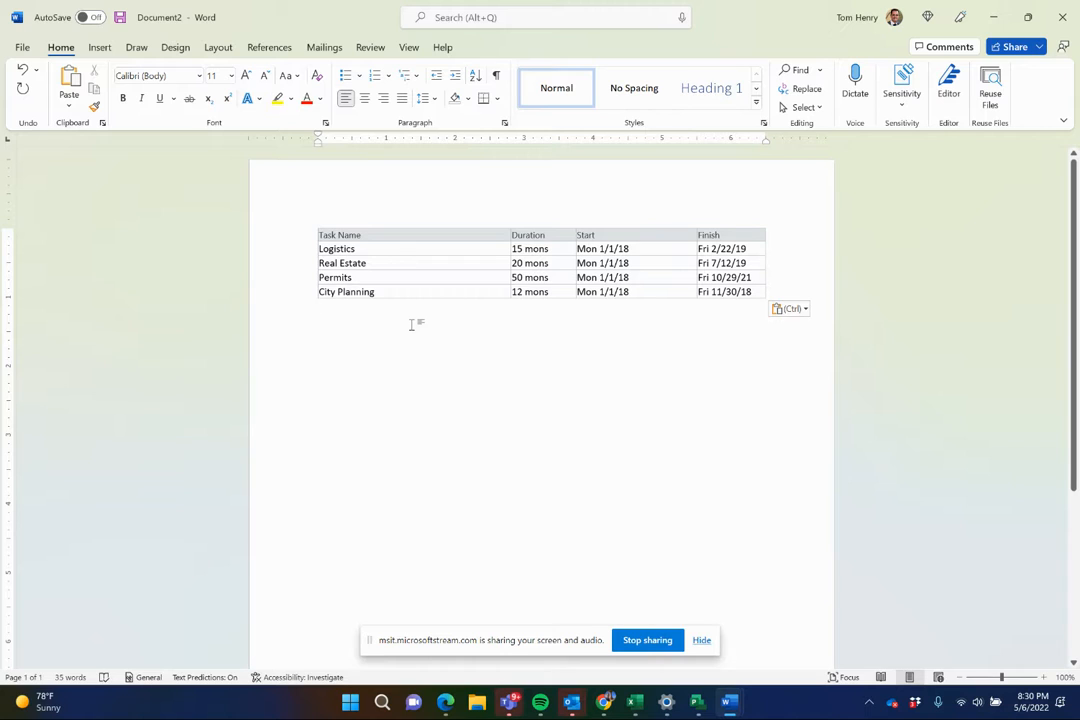
{"action": "mouse_move", "coordinate": [354, 408]}
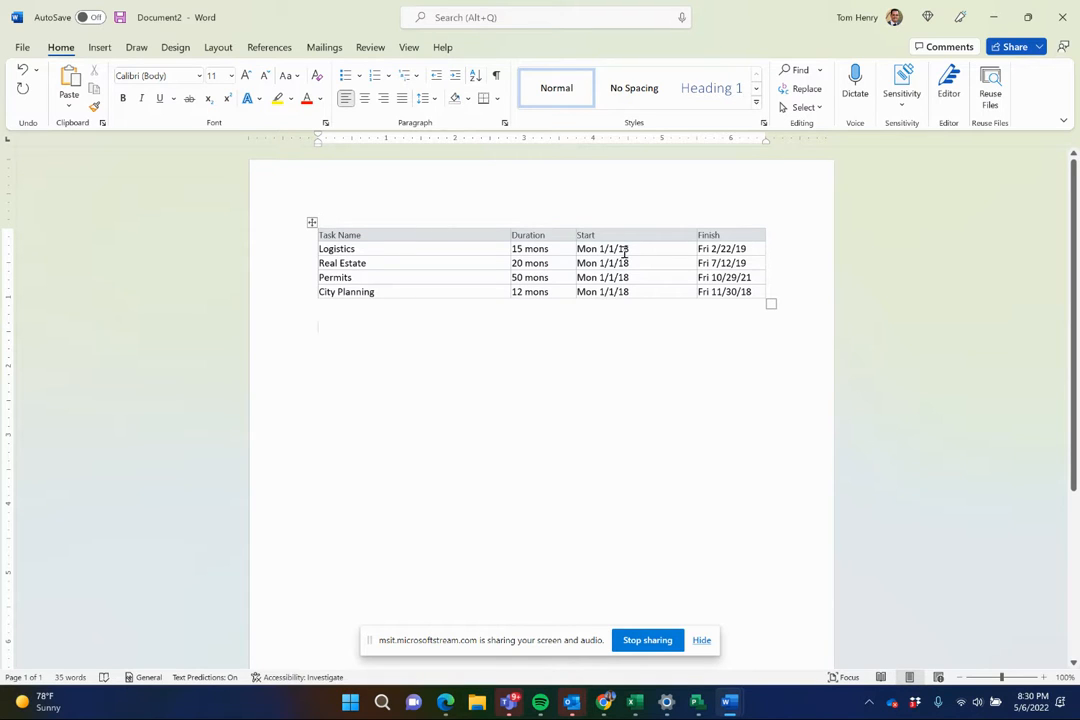
Paste the Project task rows again via Paste options, choosing Picture for a Gantt snapshot.
{"action": "left_click", "coordinate": [68, 88]}
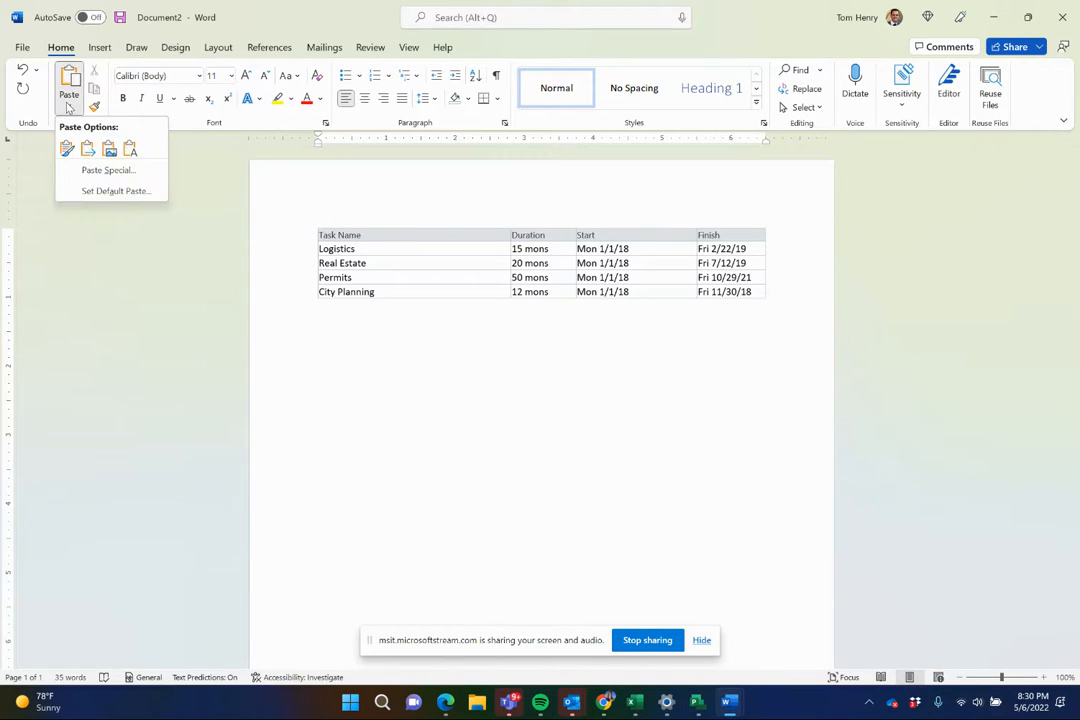
{"action": "left_click", "coordinate": [130, 148]}
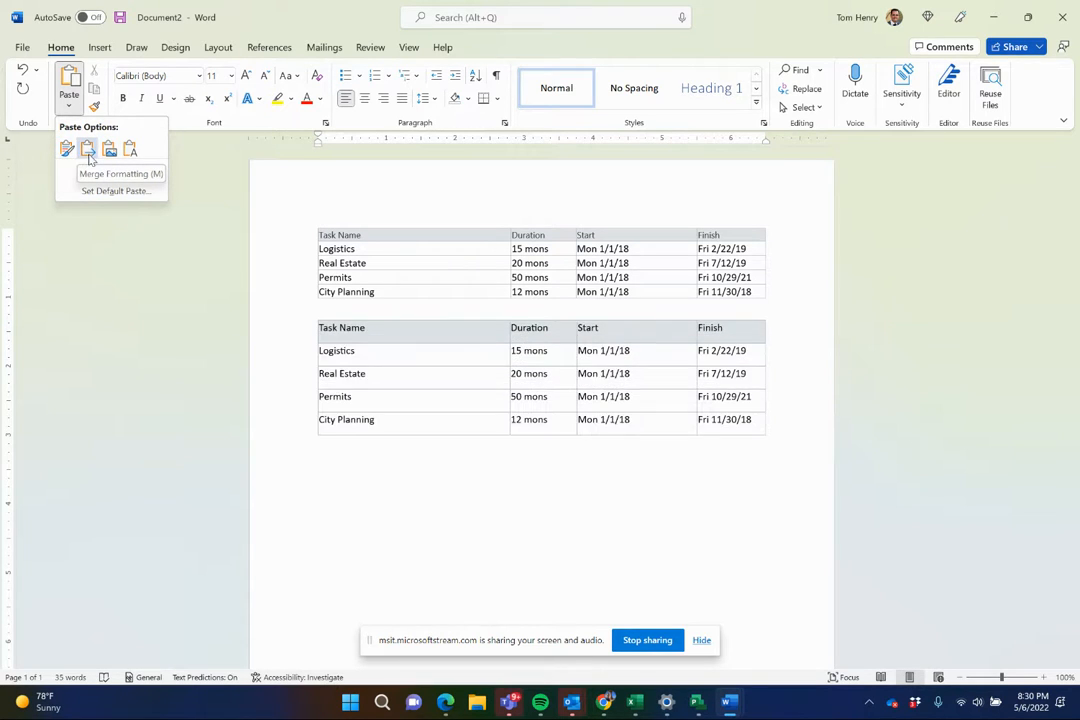
{"action": "left_click", "coordinate": [106, 148]}
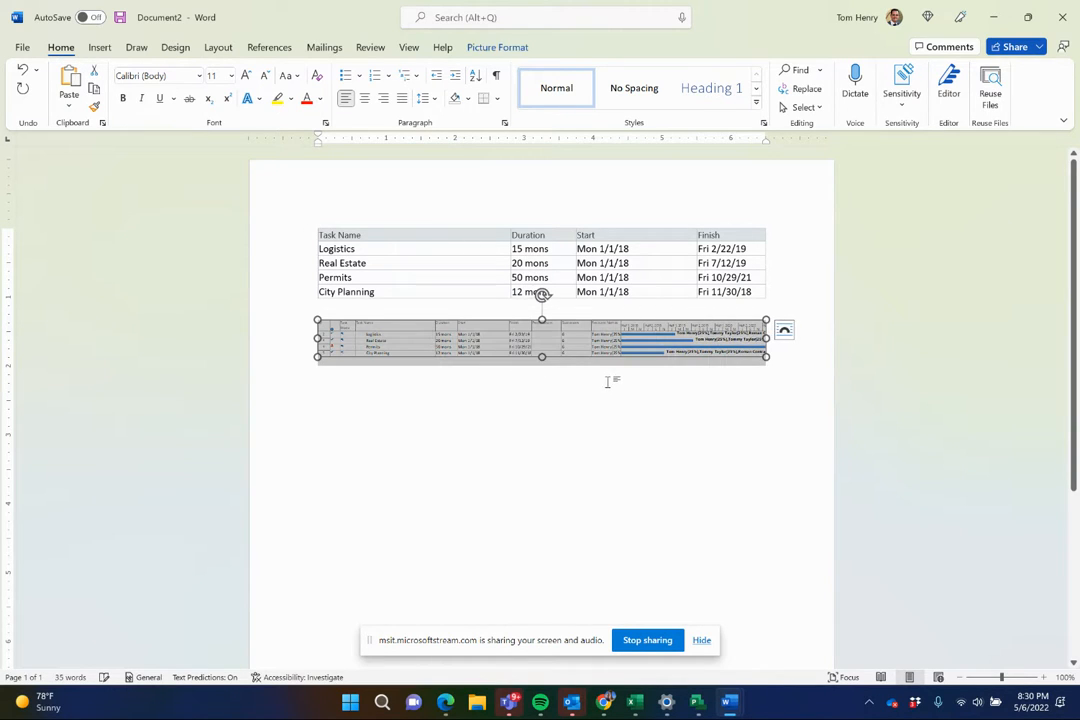
{"action": "mouse_move", "coordinate": [662, 408]}
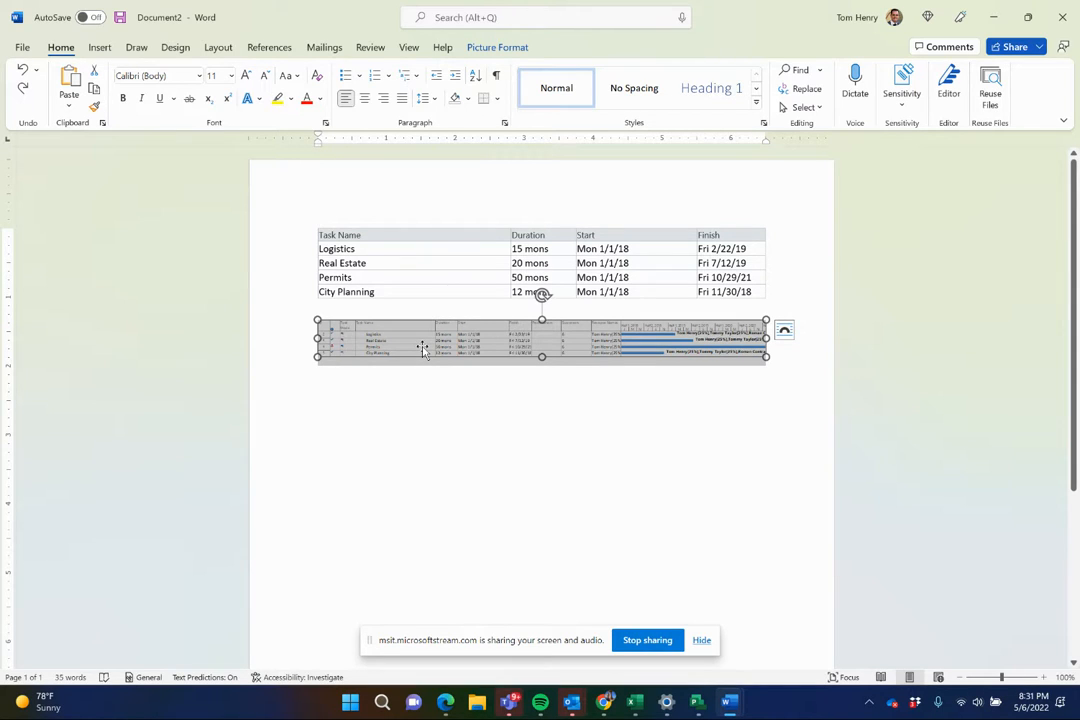
{"action": "mouse_move", "coordinate": [390, 320]}
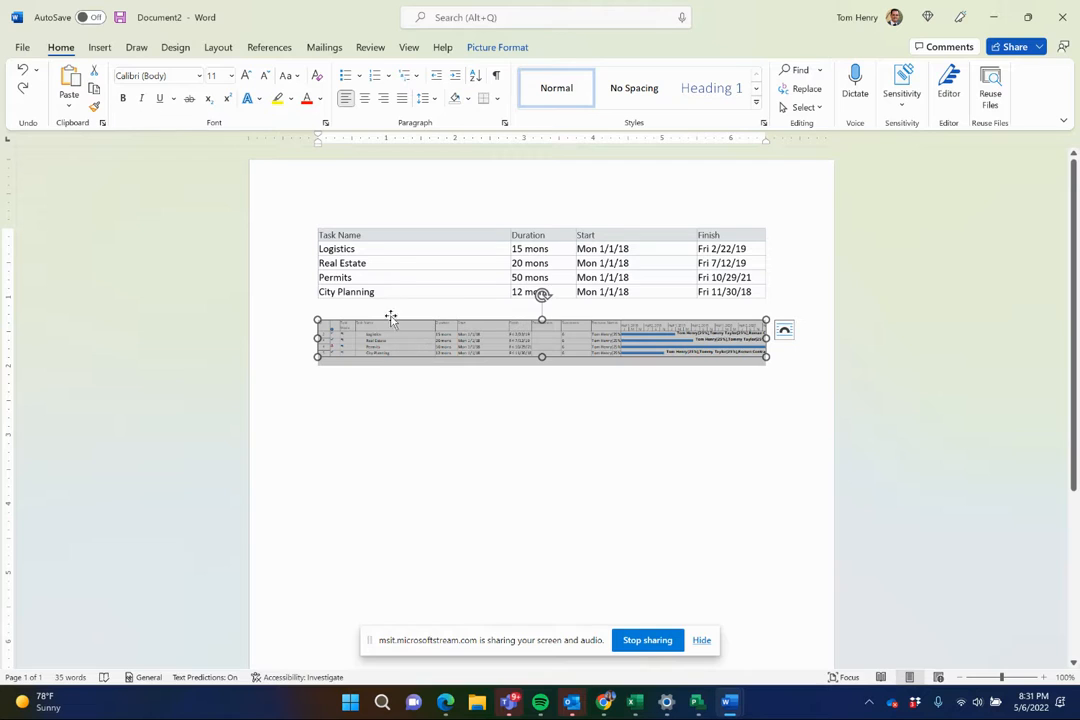
{"action": "left_click", "coordinate": [652, 292]}
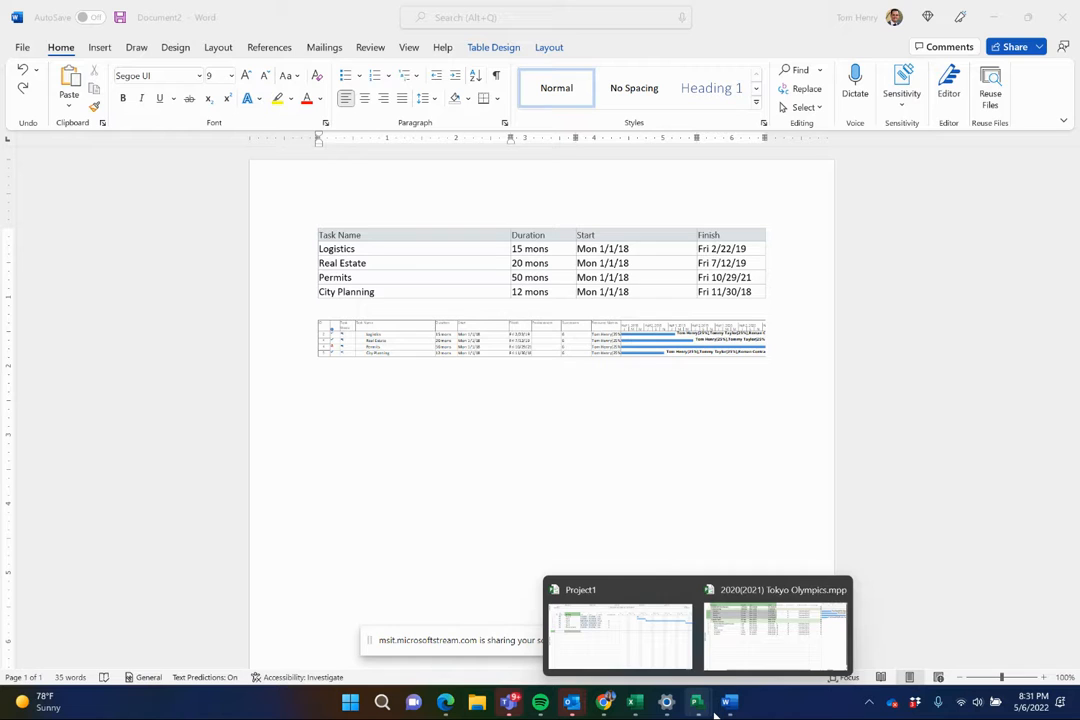
Turn on the Timeline pane in Project and select the Tokyo Olympics summary task.
{"action": "left_click", "coordinate": [620, 636]}
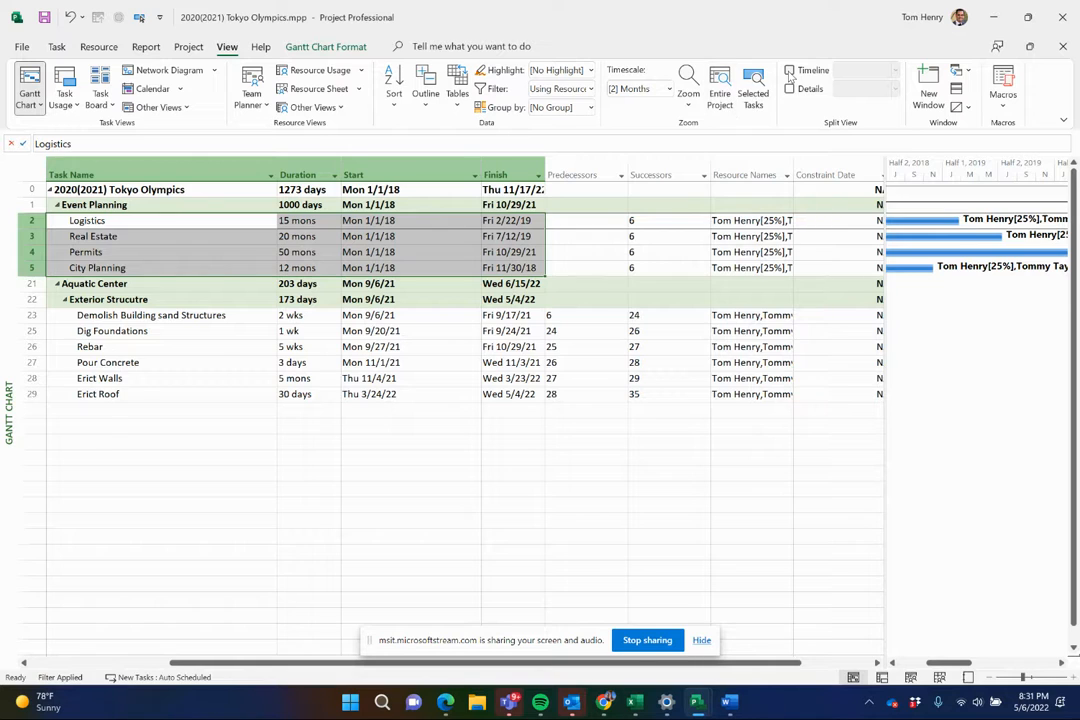
{"action": "left_click", "coordinate": [790, 70]}
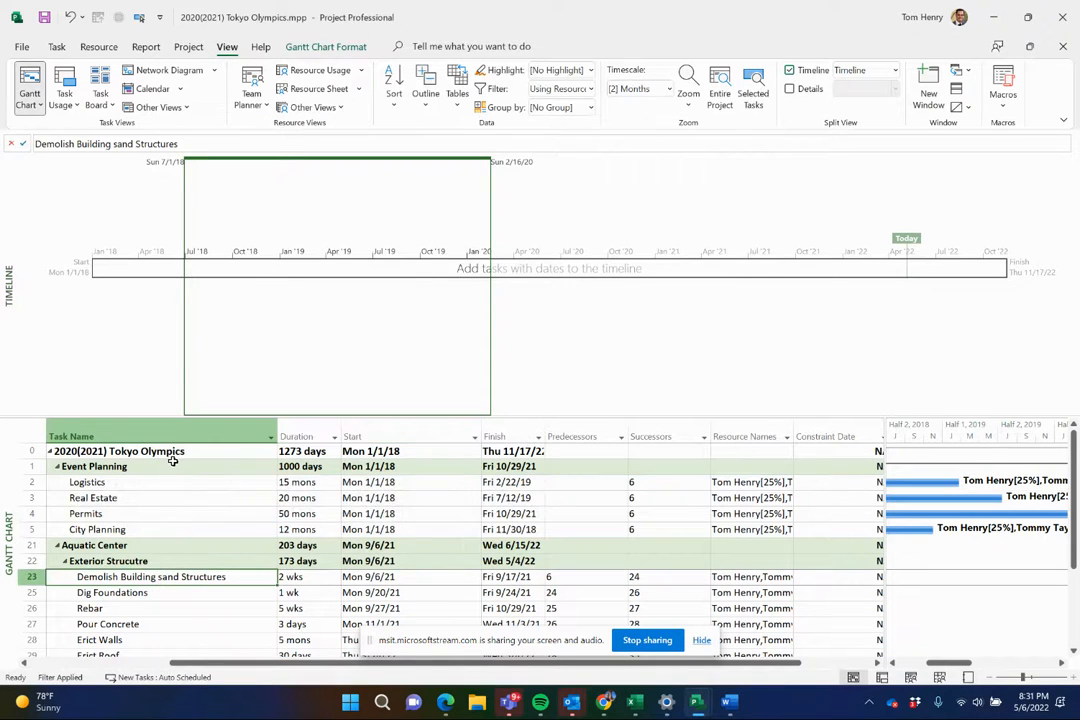
{"action": "left_click", "coordinate": [120, 452]}
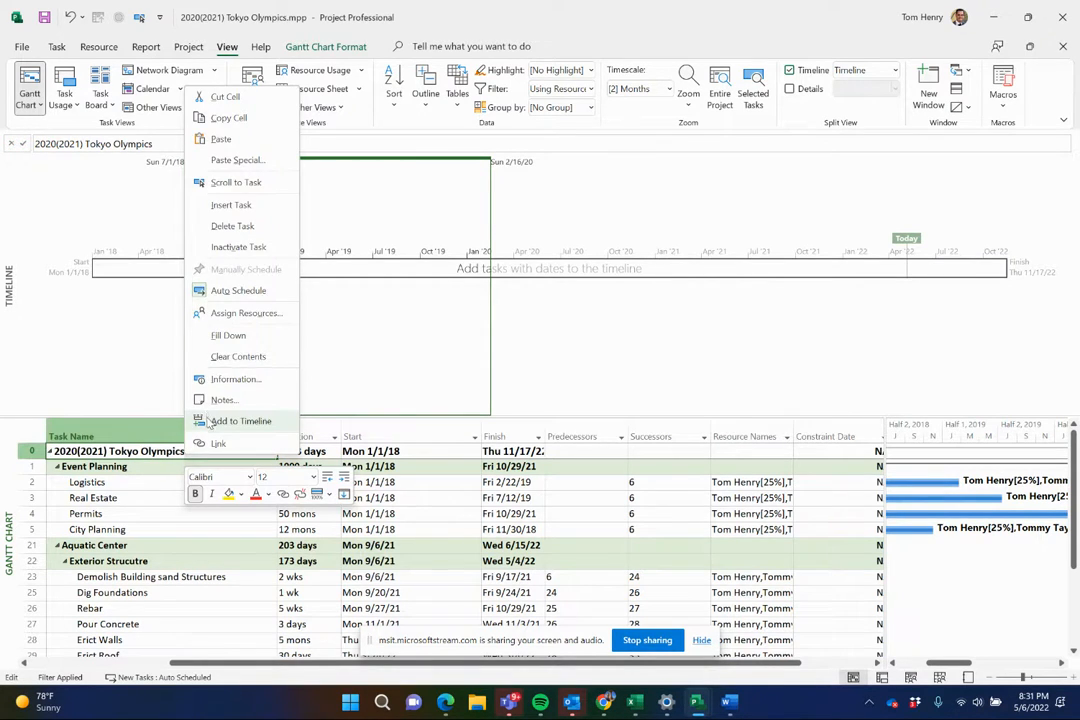
Add the Real Estate and Event Planning bars beneath Tokyo Olympics via Add to Timeline.
{"action": "left_click", "coordinate": [240, 420]}
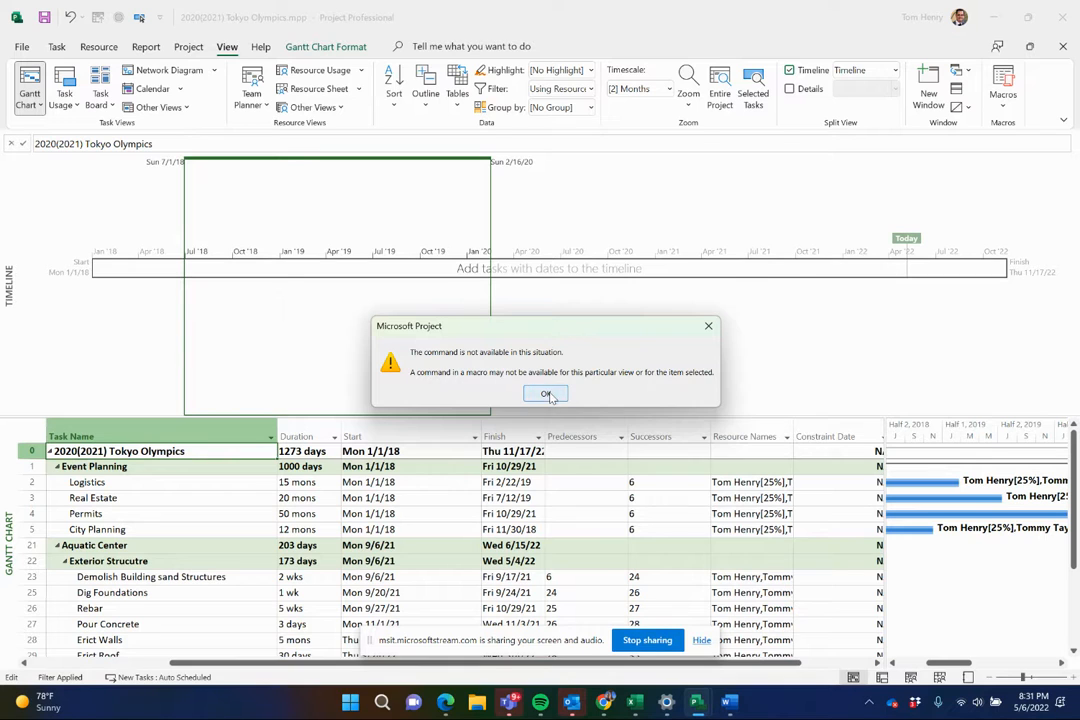
{"action": "left_click", "coordinate": [546, 392]}
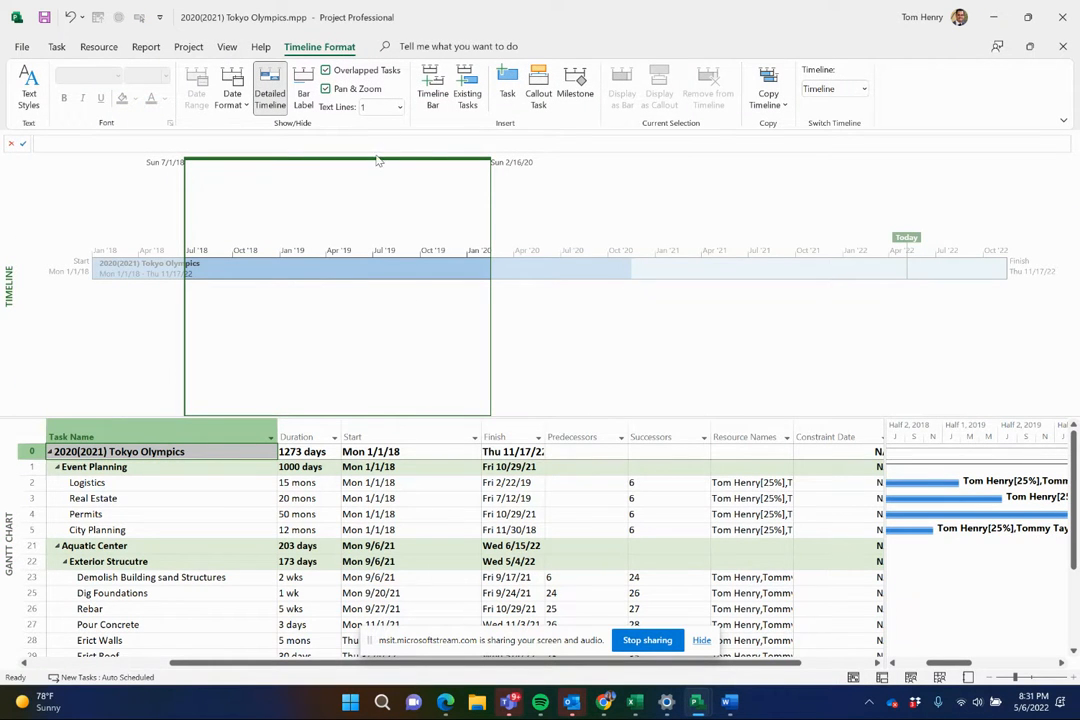
{"action": "mouse_move", "coordinate": [362, 168]}
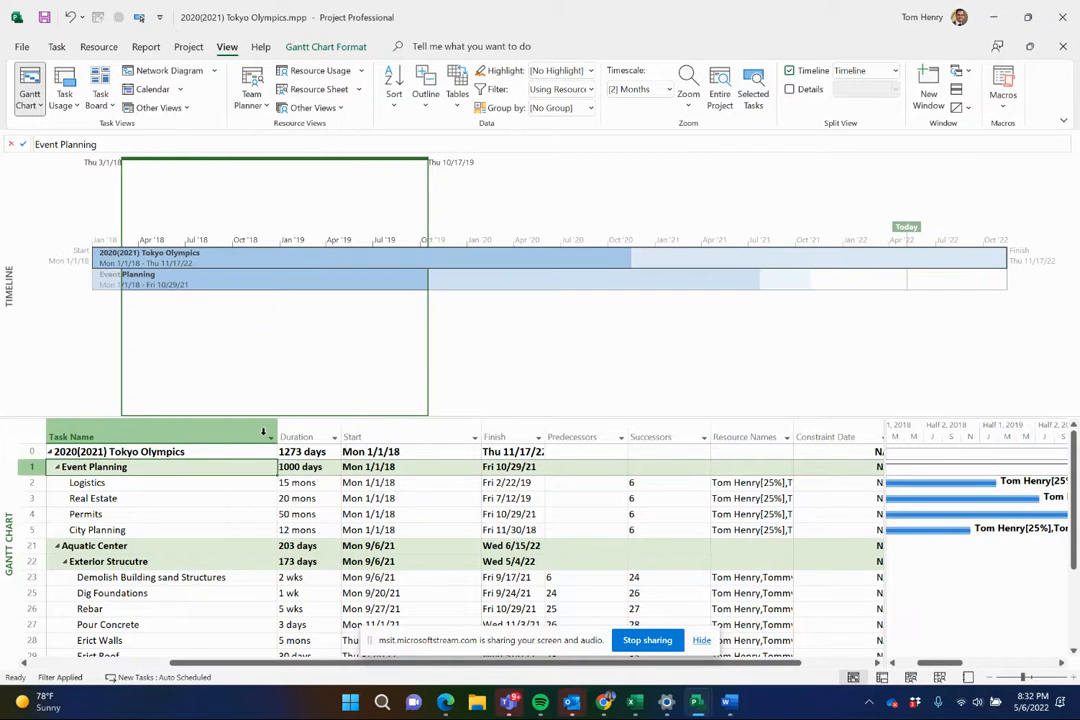
{"action": "left_click", "coordinate": [92, 498]}
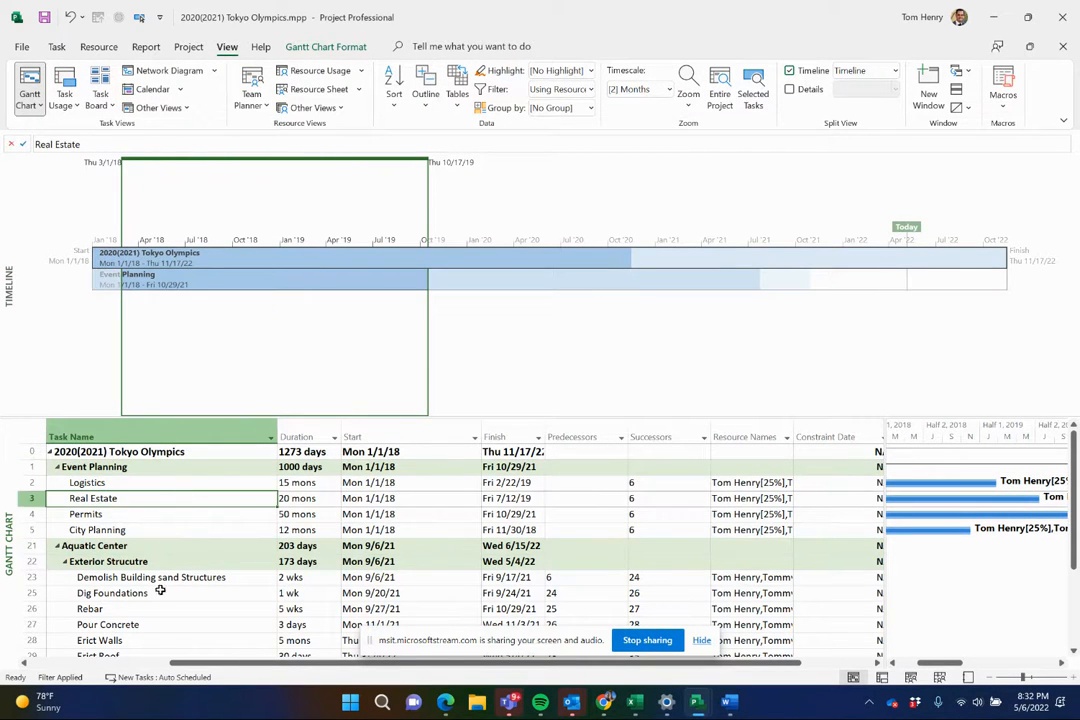
{"action": "right_click", "coordinate": [100, 640]}
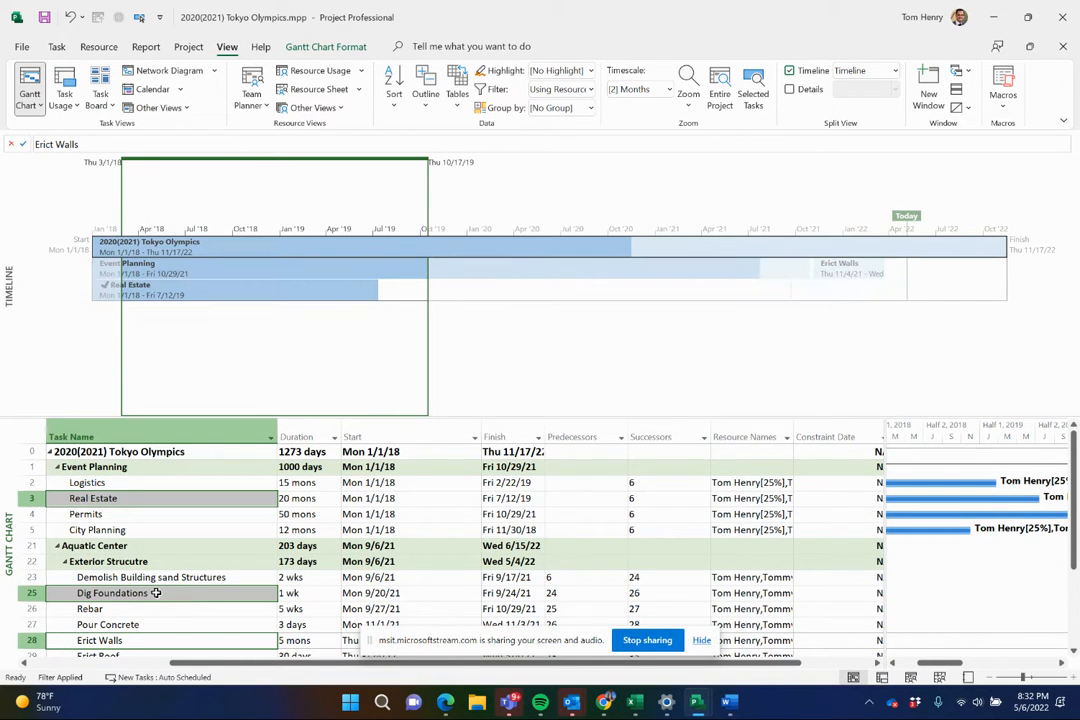
{"action": "scroll", "scroll_direction": "down", "scroll_amount": 3}
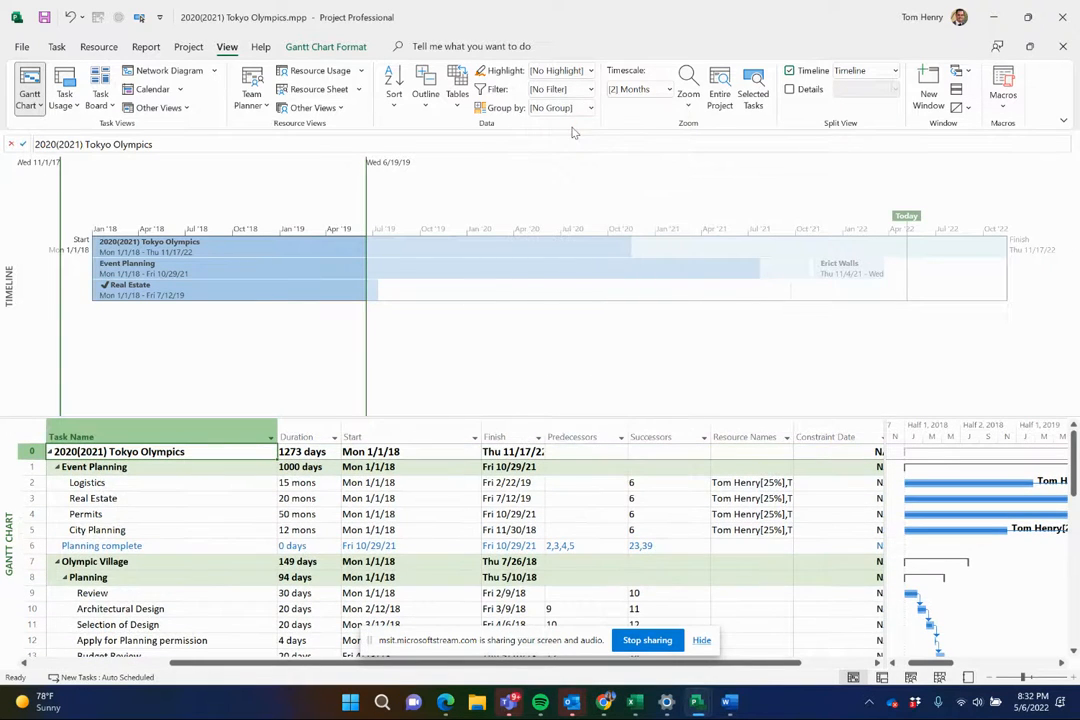
Mark the Planning complete milestone Display on Timeline so it appears as a callout dated Fri 10/29/21.
{"action": "left_click", "coordinate": [96, 528]}
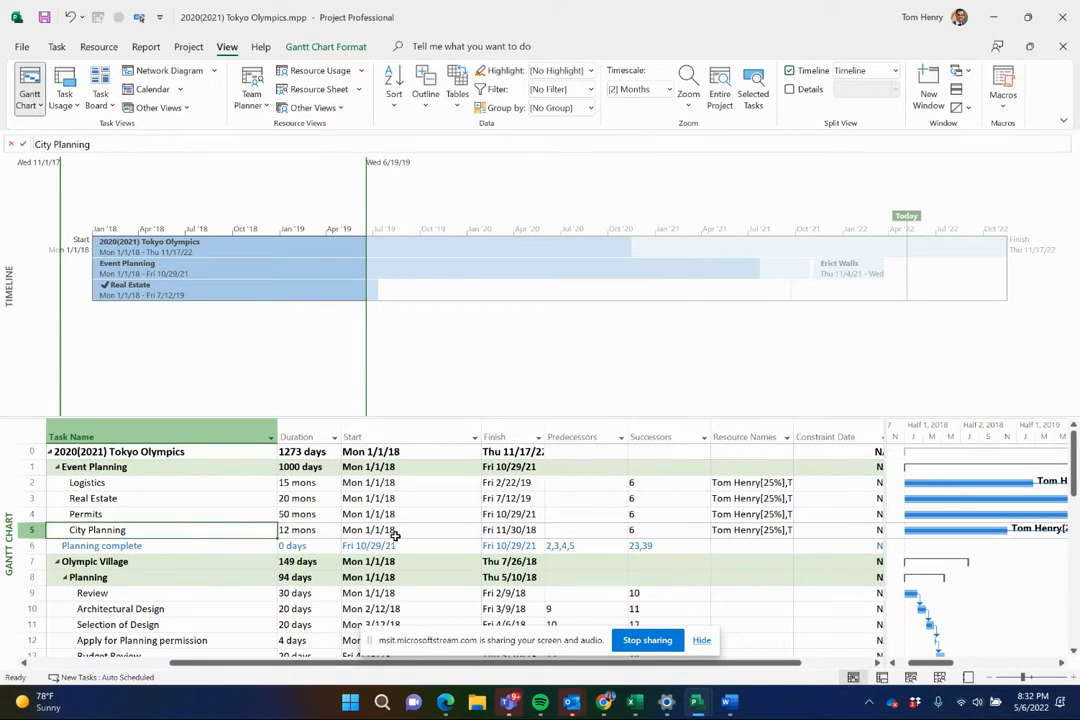
{"action": "left_click", "coordinate": [100, 544]}
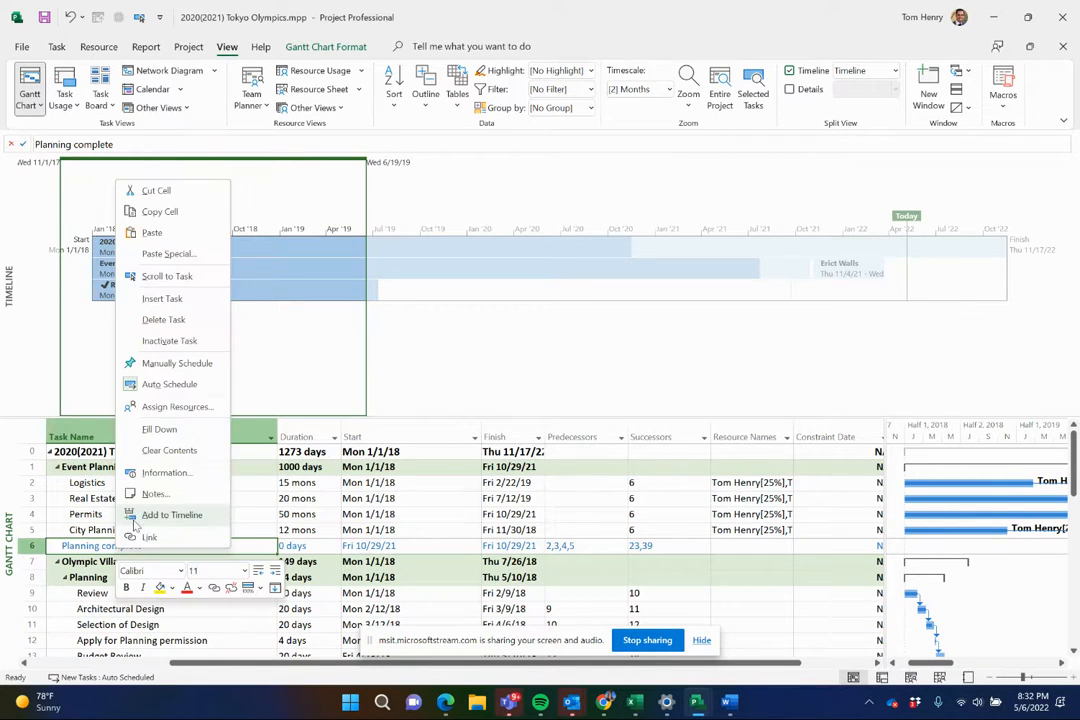
{"action": "left_click", "coordinate": [172, 514]}
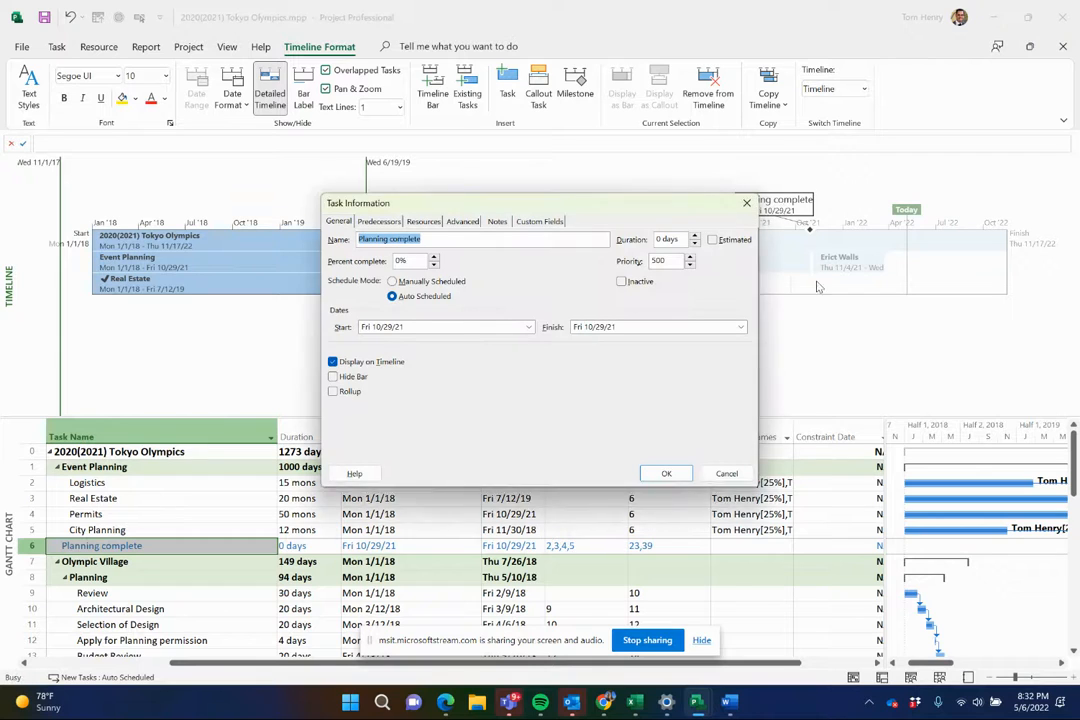
{"action": "left_click", "coordinate": [666, 472]}
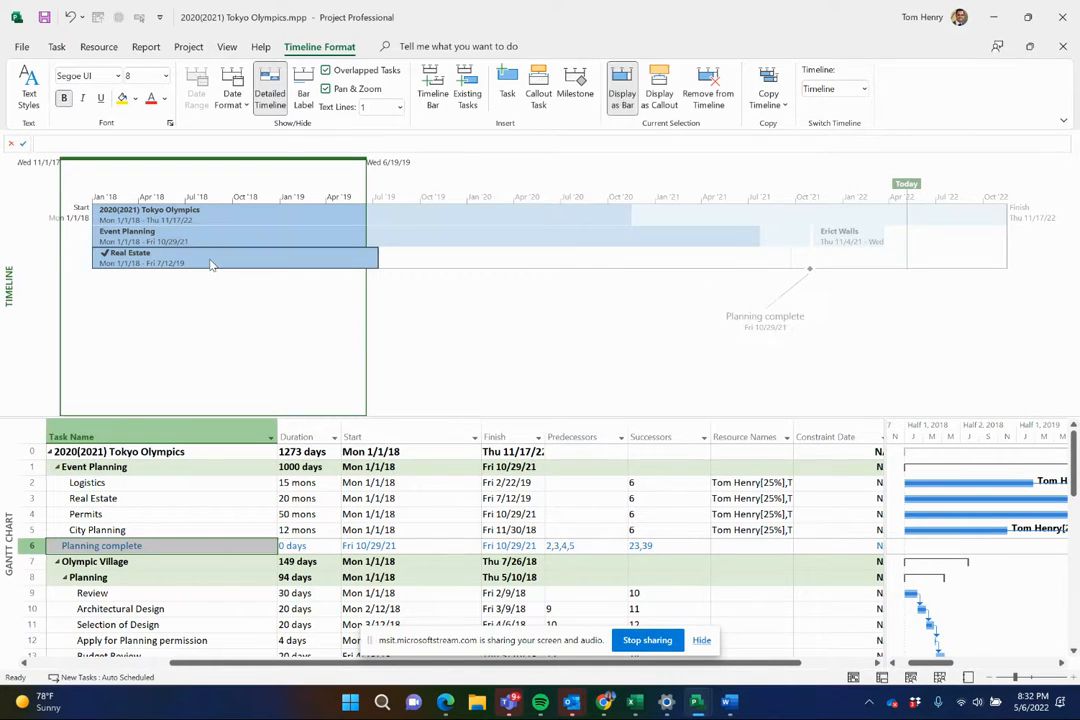
{"action": "mouse_move", "coordinate": [196, 220]}
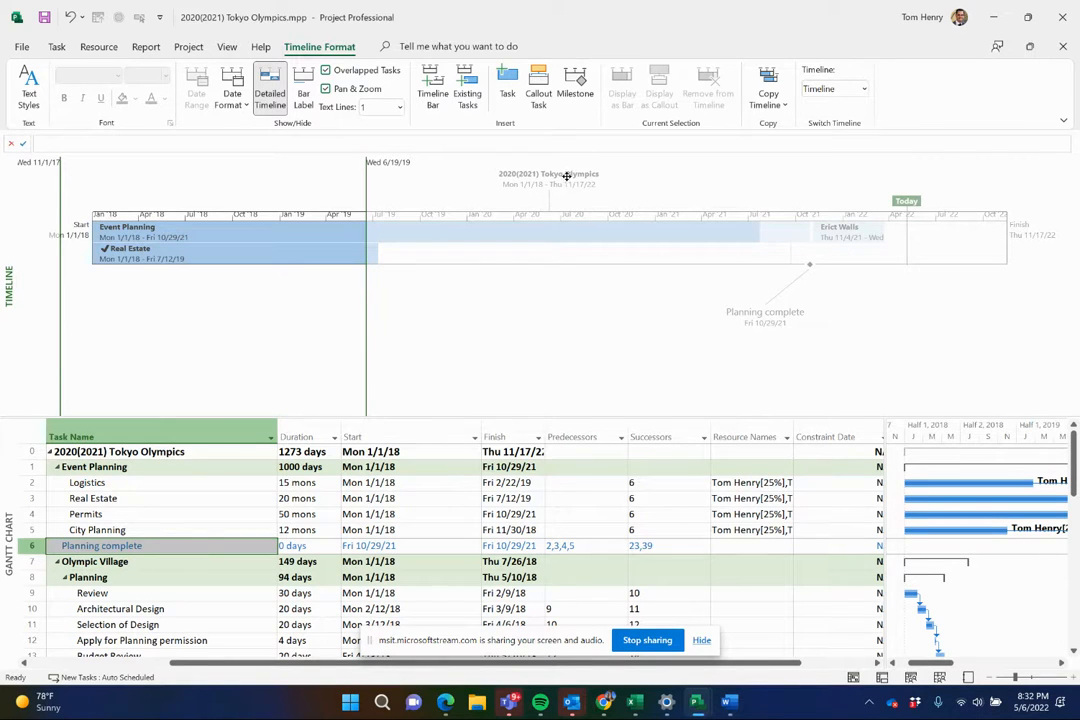
{"action": "mouse_move", "coordinate": [564, 178]}
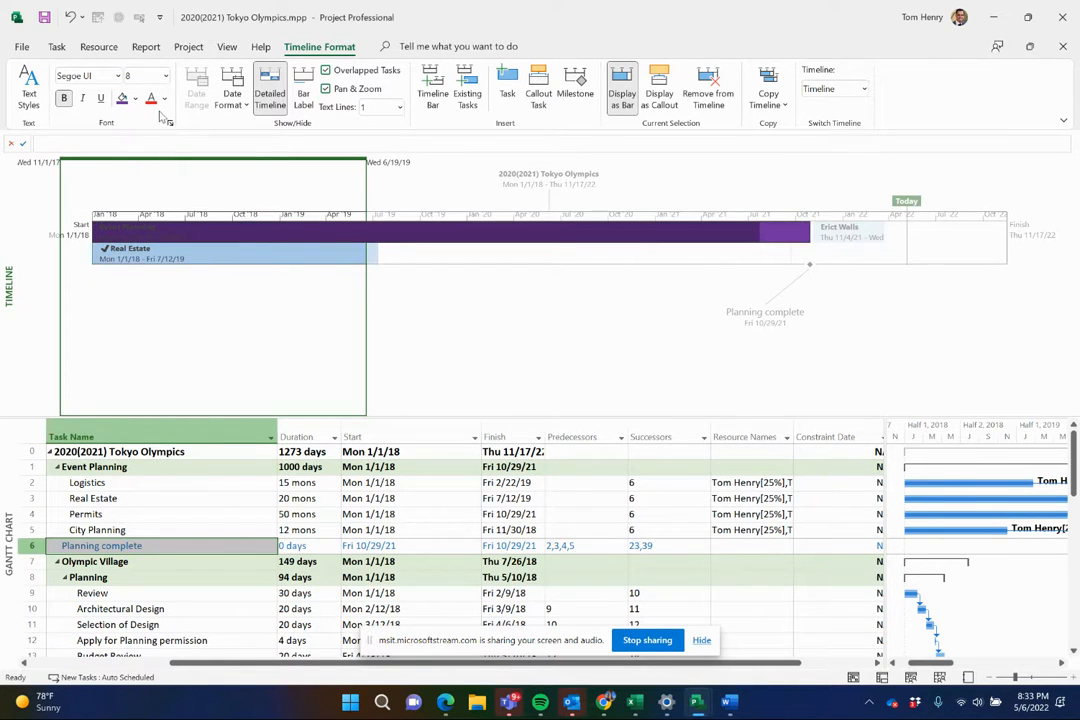
Recolour the selected timeline bar with a purple Background Color.
{"action": "left_click", "coordinate": [164, 98]}
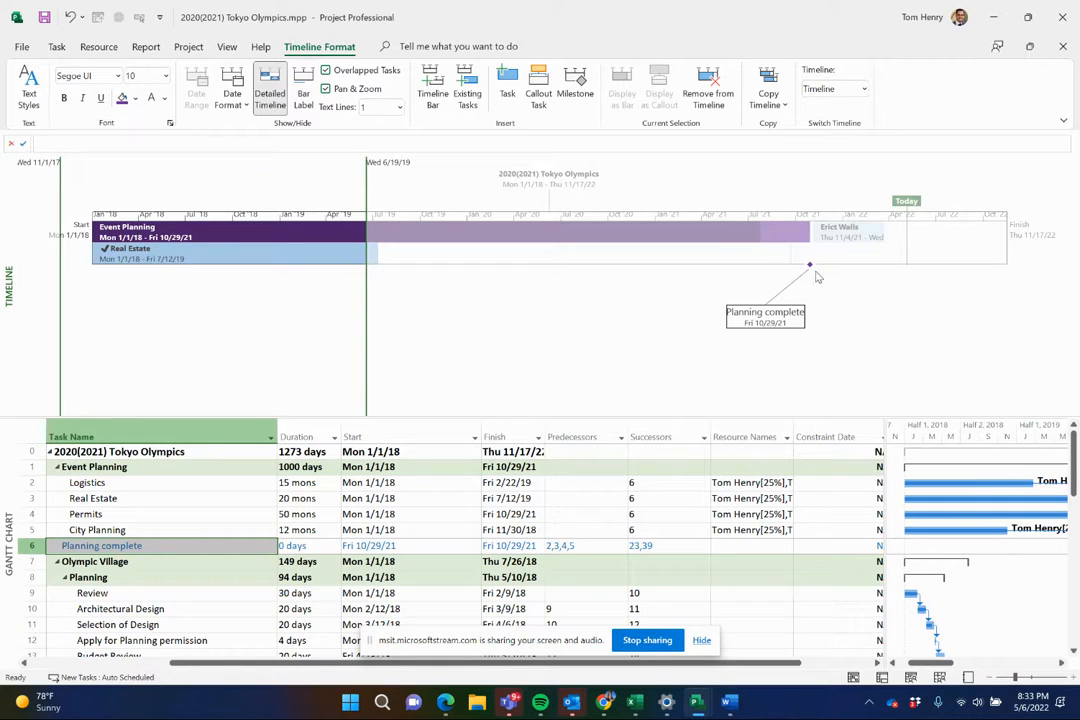
{"action": "mouse_move", "coordinate": [790, 312]}
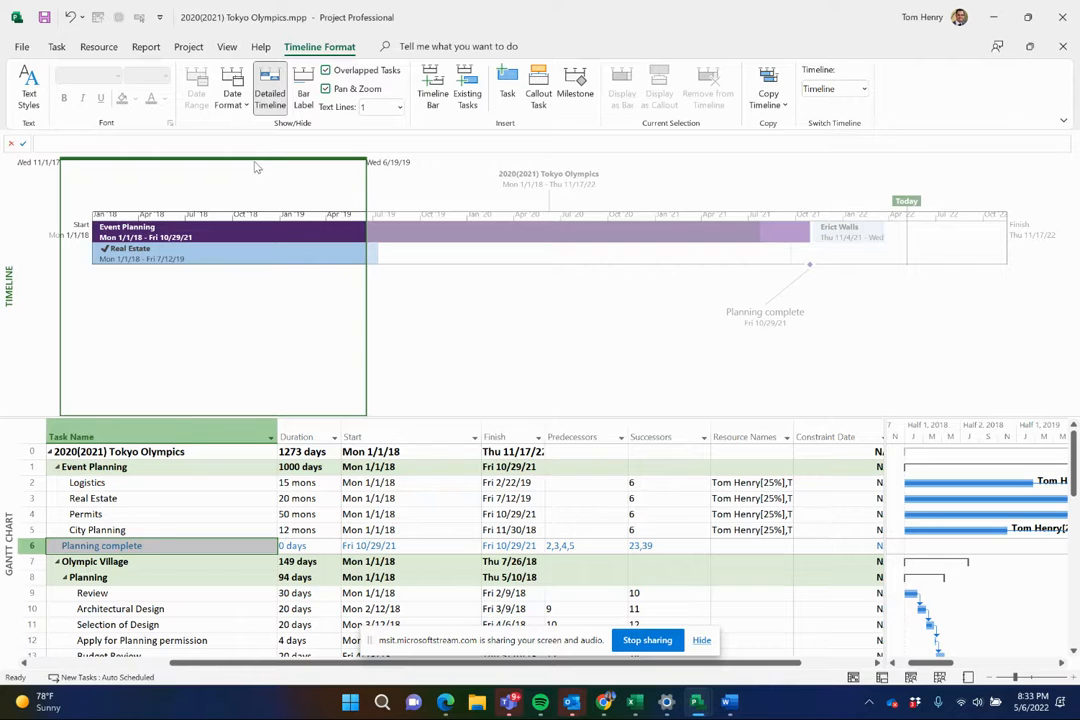
{"action": "mouse_move", "coordinate": [310, 160]}
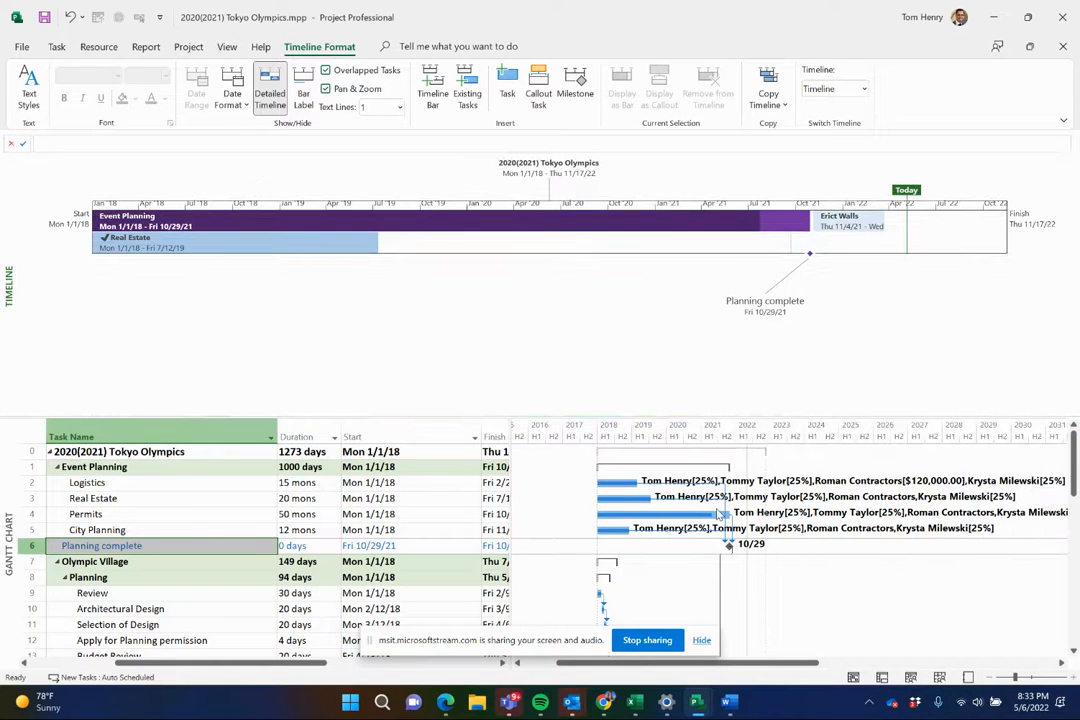
{"action": "mouse_move", "coordinate": [670, 276]}
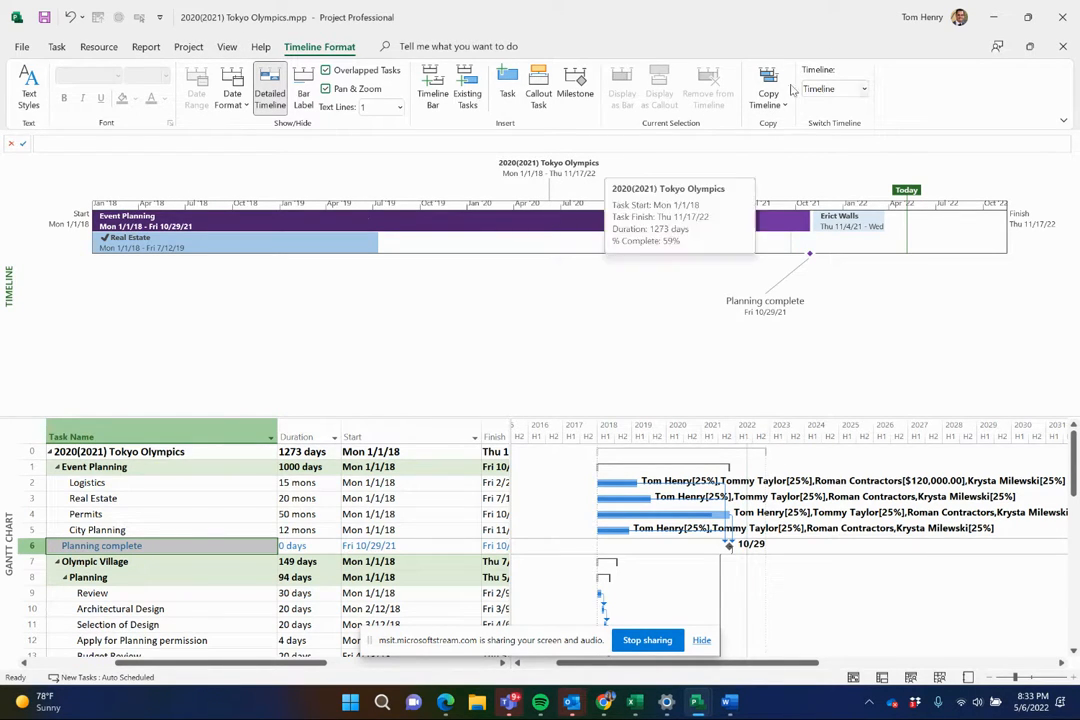
Copy the timeline at Full Size for pasting into Word.
{"action": "left_click", "coordinate": [768, 90]}
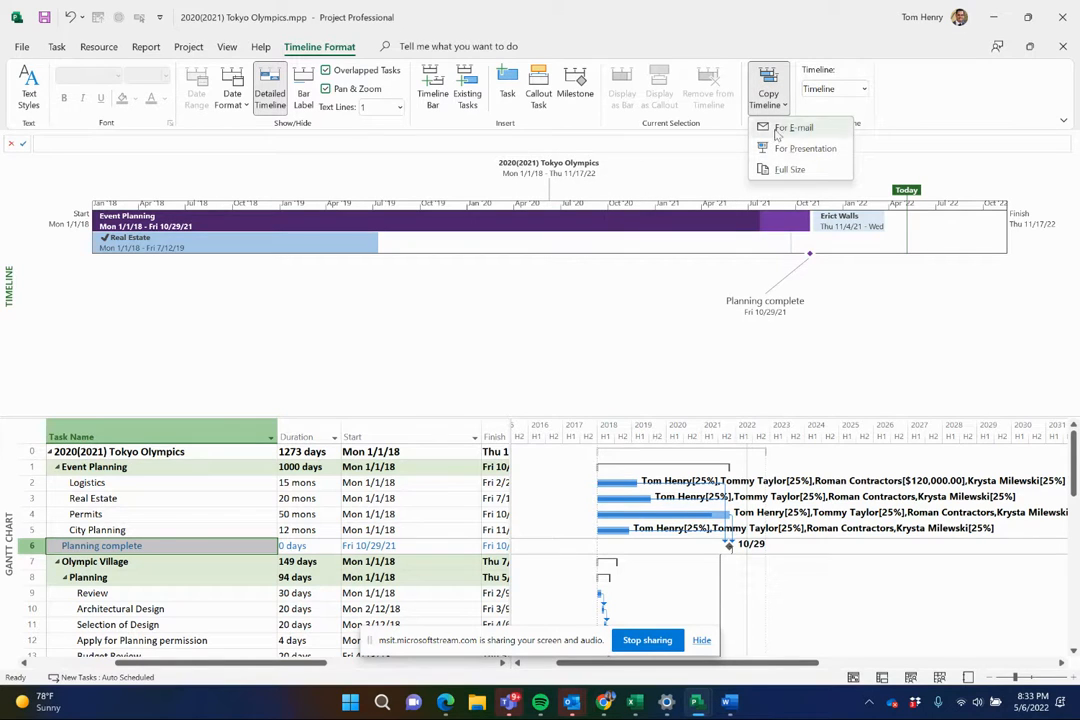
{"action": "mouse_move", "coordinate": [796, 128]}
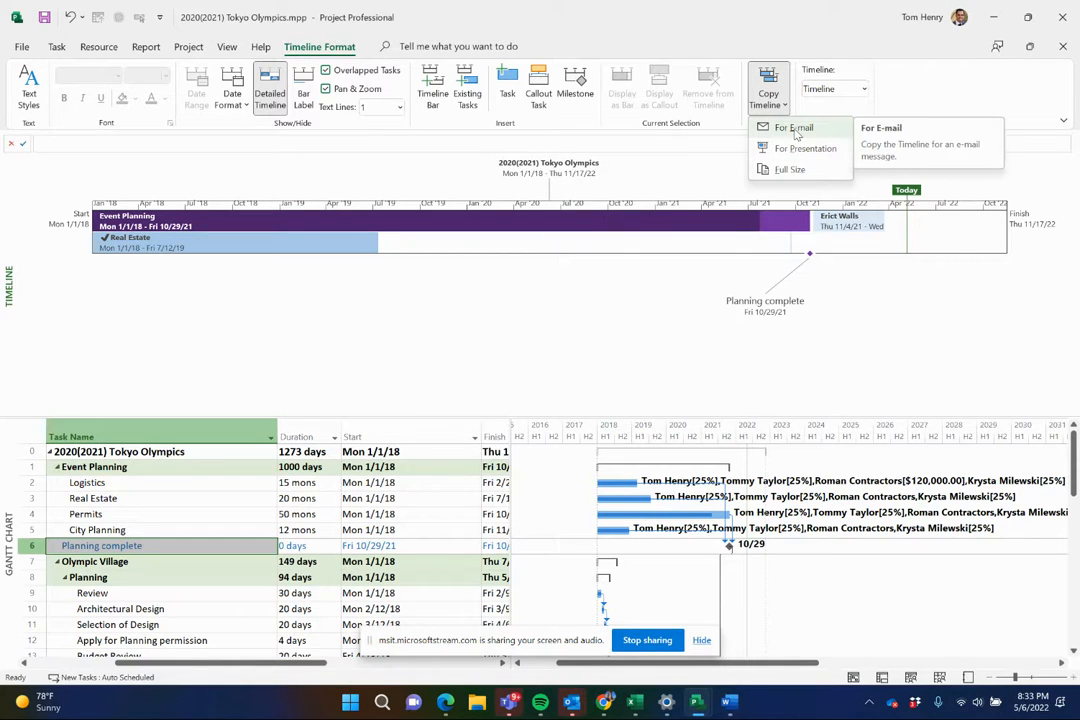
{"action": "mouse_move", "coordinate": [804, 148]}
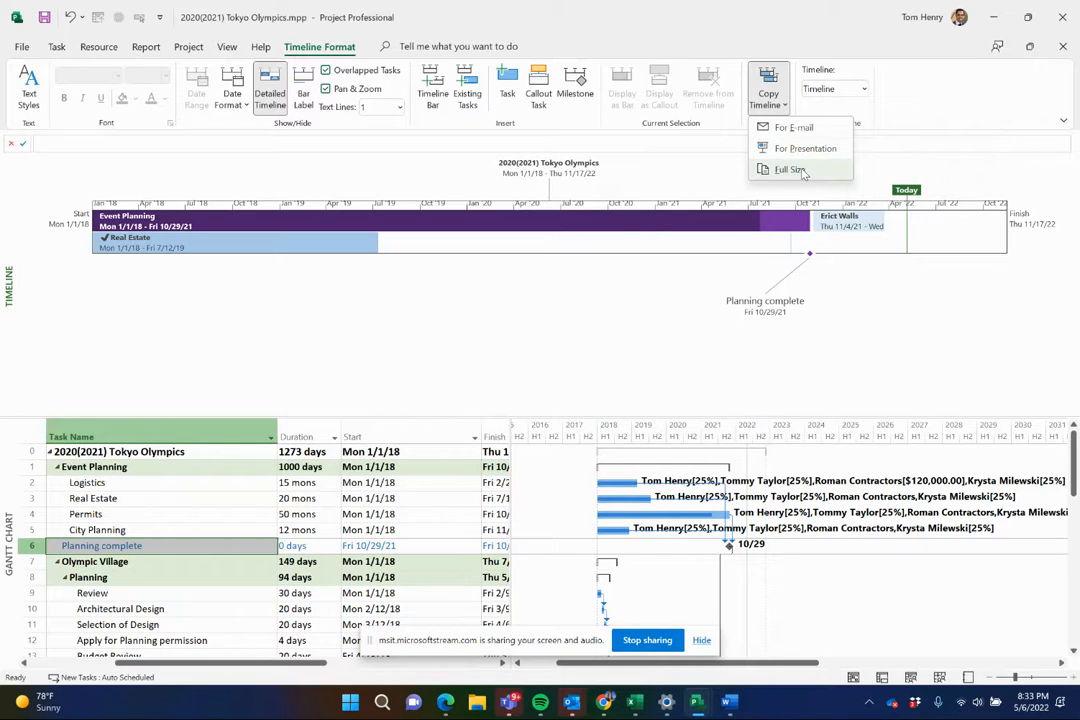
{"action": "mouse_move", "coordinate": [790, 168]}
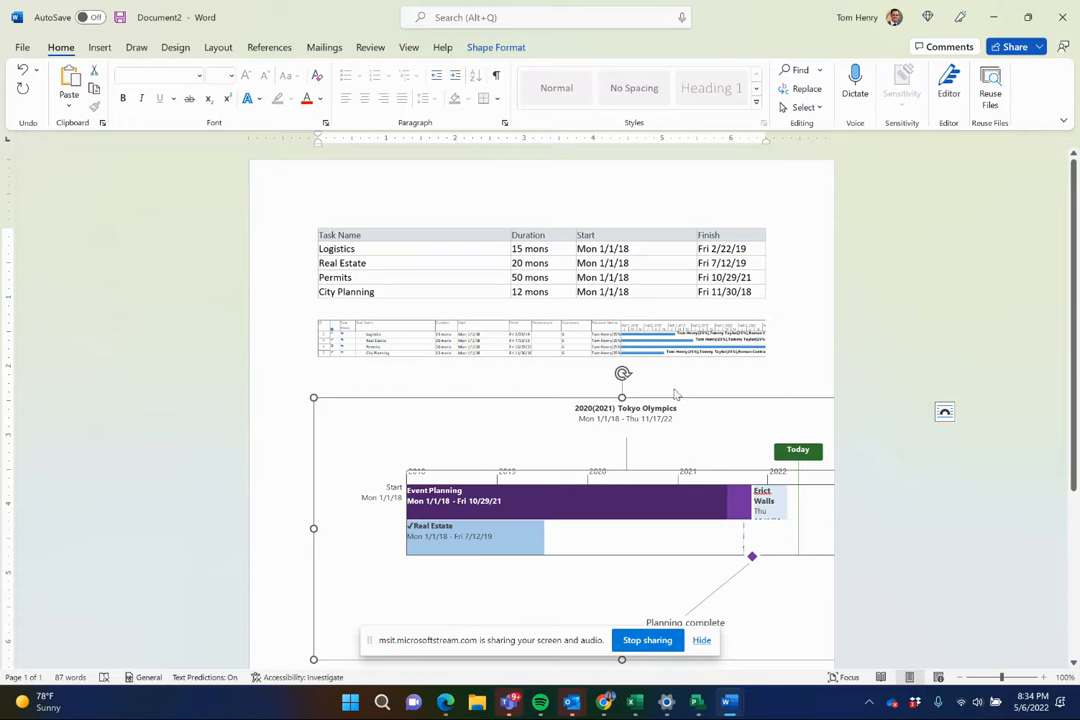
Search Word's command box for 'orientation' from below the pasted timeline.
{"action": "left_click", "coordinate": [22, 48]}
{"action": "type", "text": "p"}
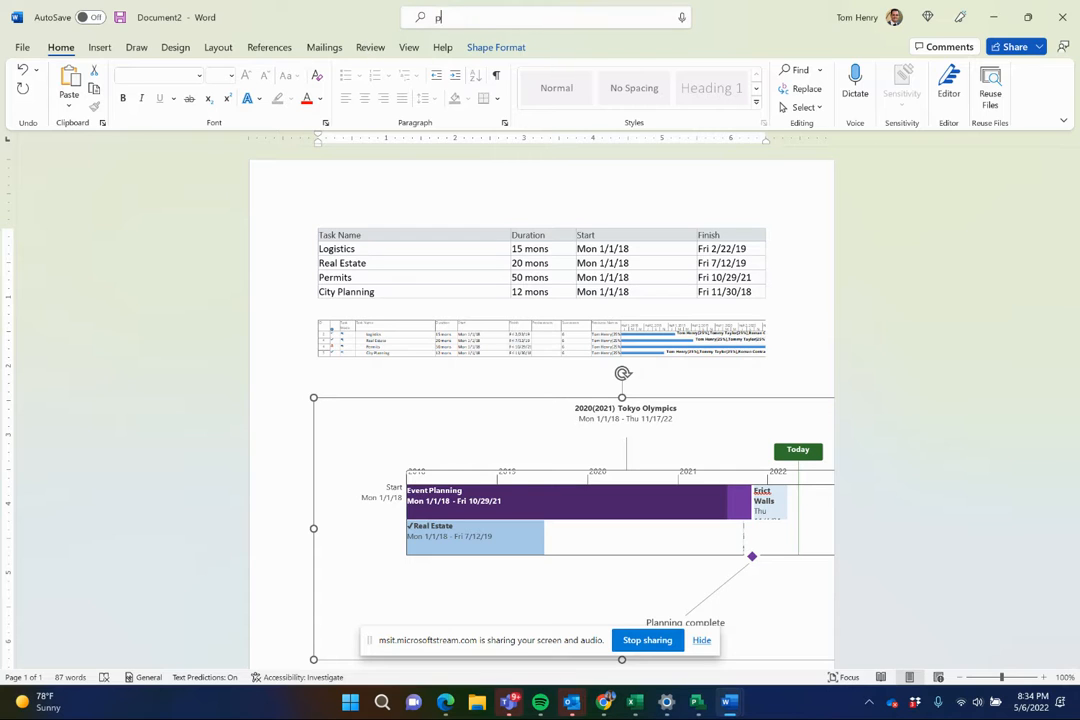
{"action": "left_click", "coordinate": [548, 16]}
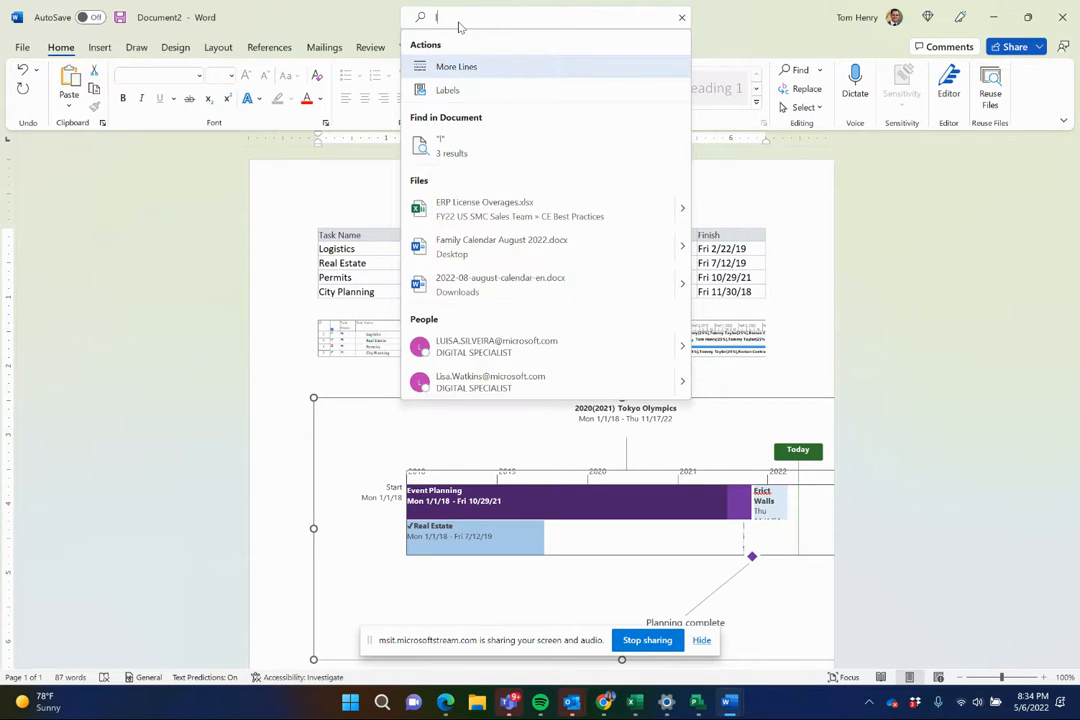
{"action": "type", "text": "ori"}
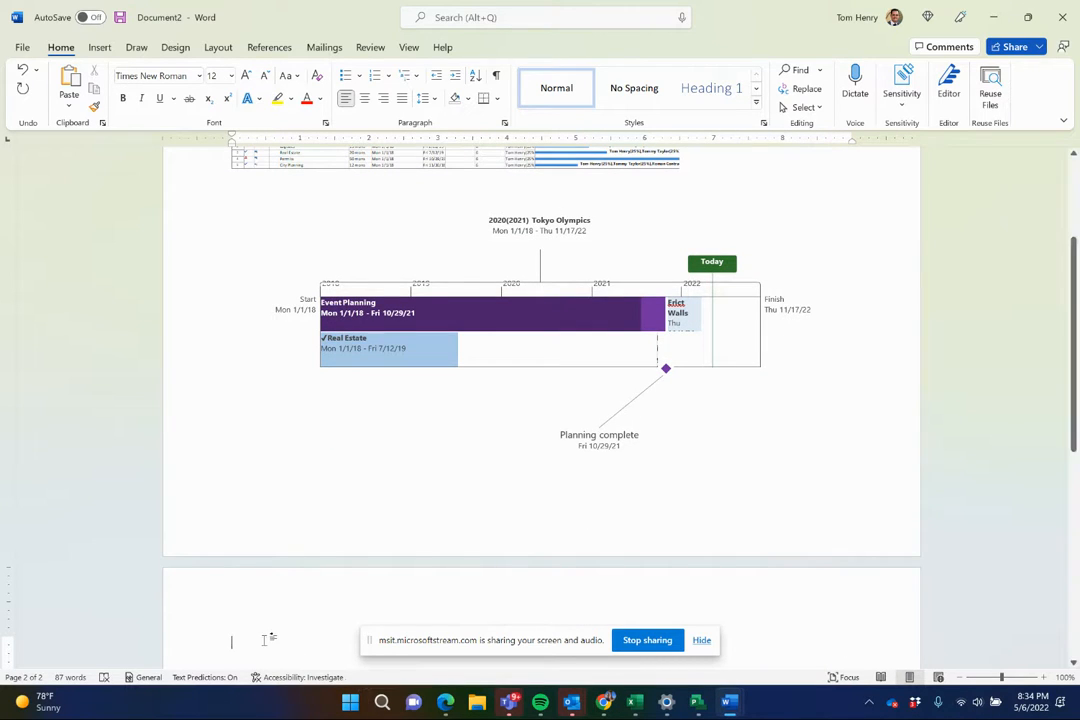
{"action": "right_click", "coordinate": [384, 348]}
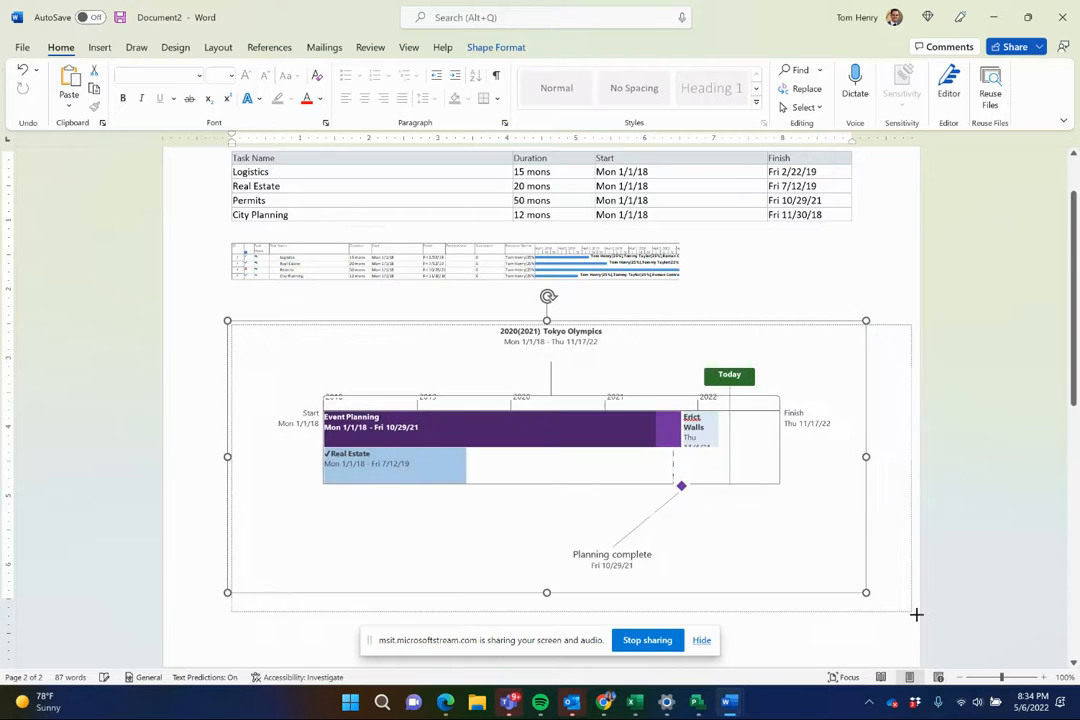
{"action": "scroll", "scroll_direction": "down", "scroll_amount": 3}
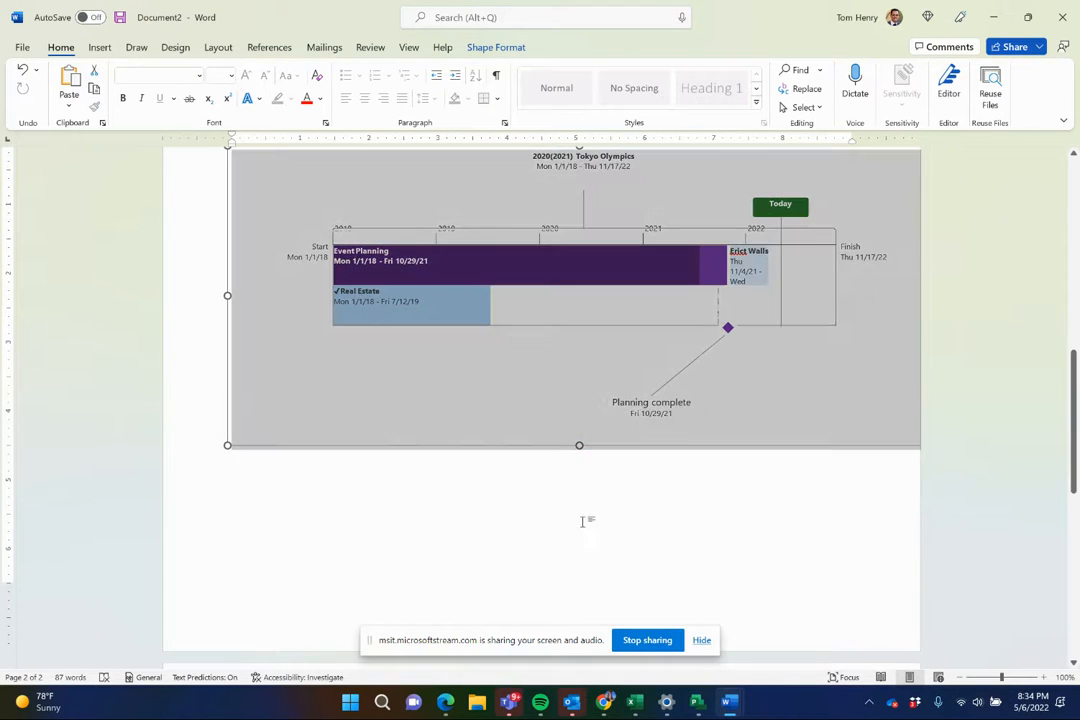